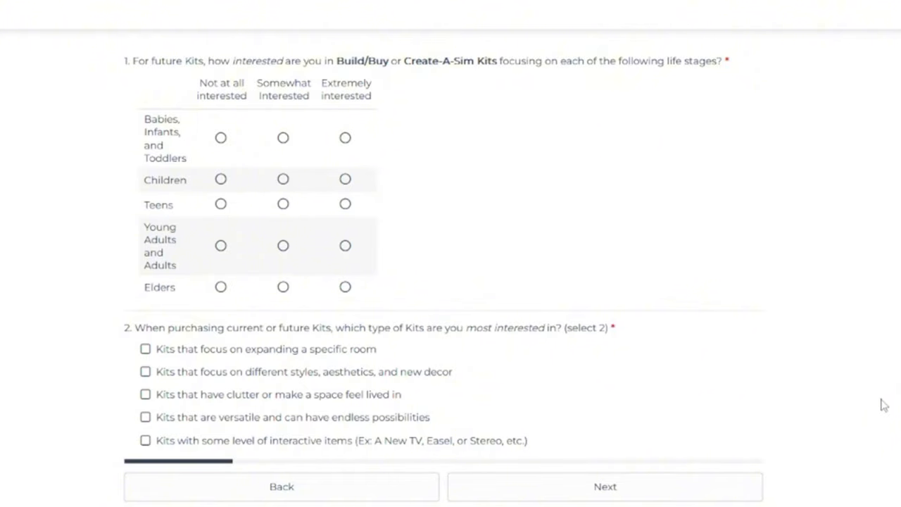
pyautogui.moveTo(259, 133)
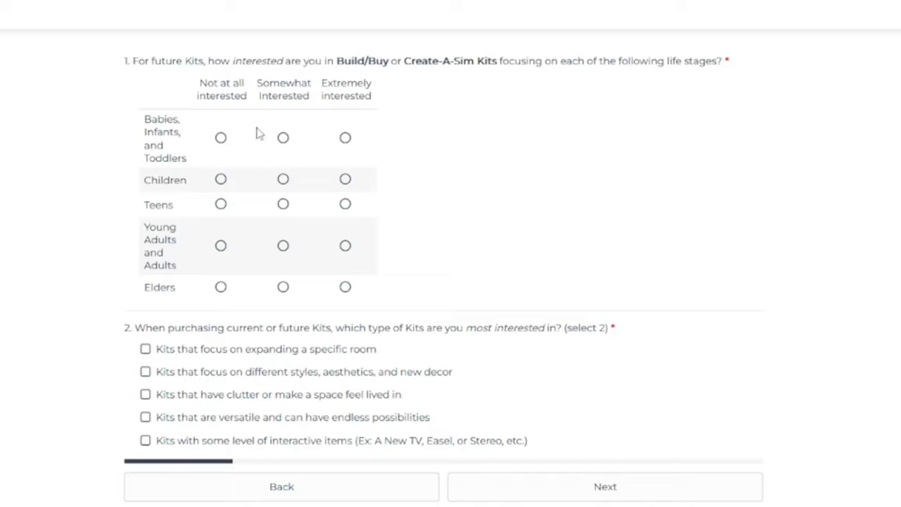
pyautogui.moveTo(255, 133)
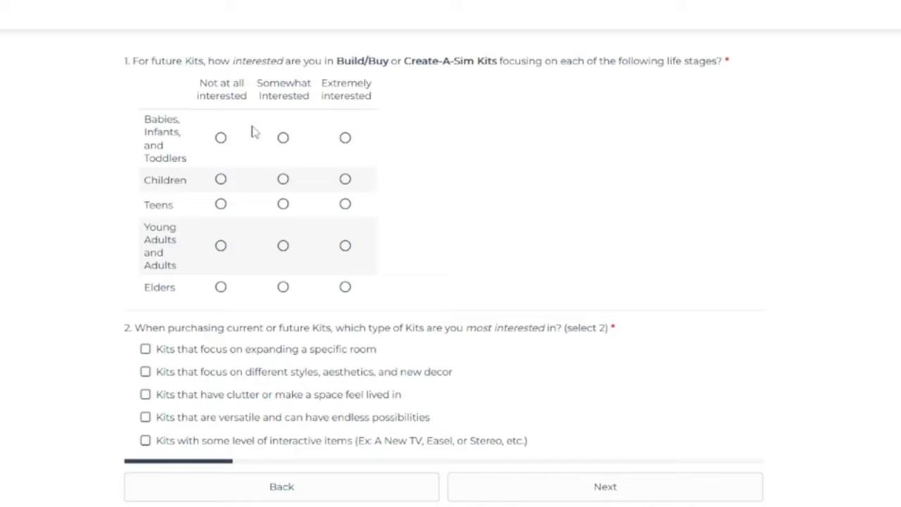
# Step: Rate Babies and Elders extremely, Children and Teens somewhat, Young Adults not at all
pyautogui.click(345, 138)
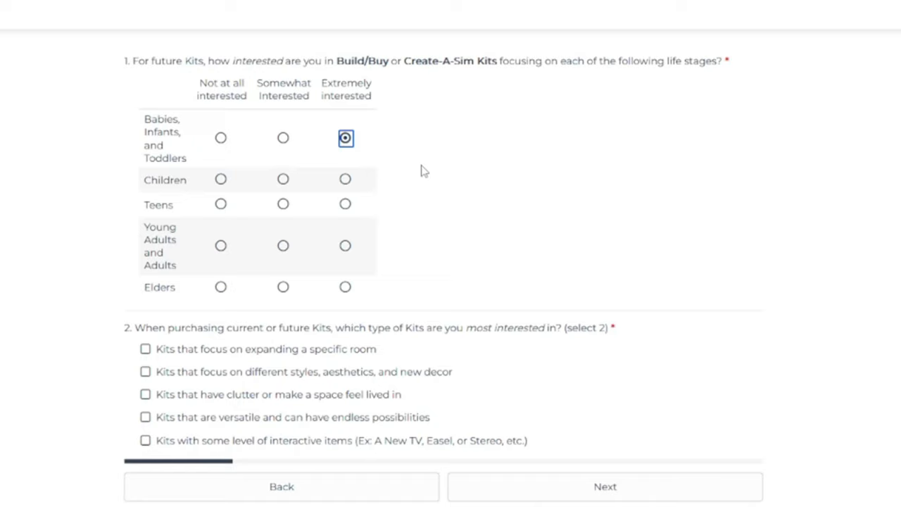
pyautogui.moveTo(403, 167)
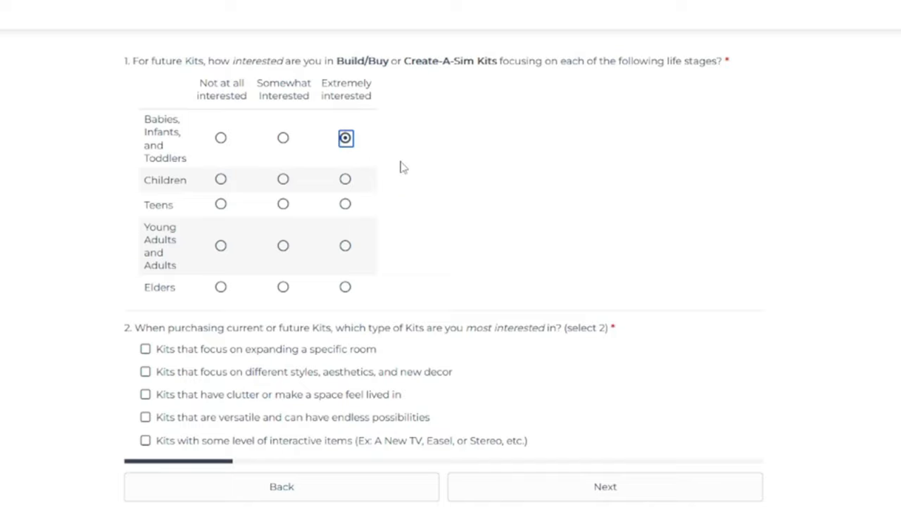
pyautogui.click(283, 179)
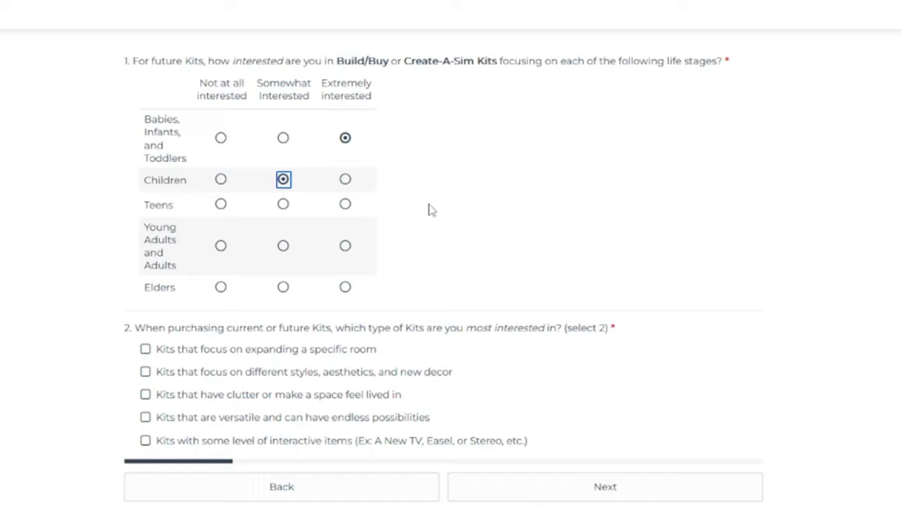
pyautogui.moveTo(315, 275)
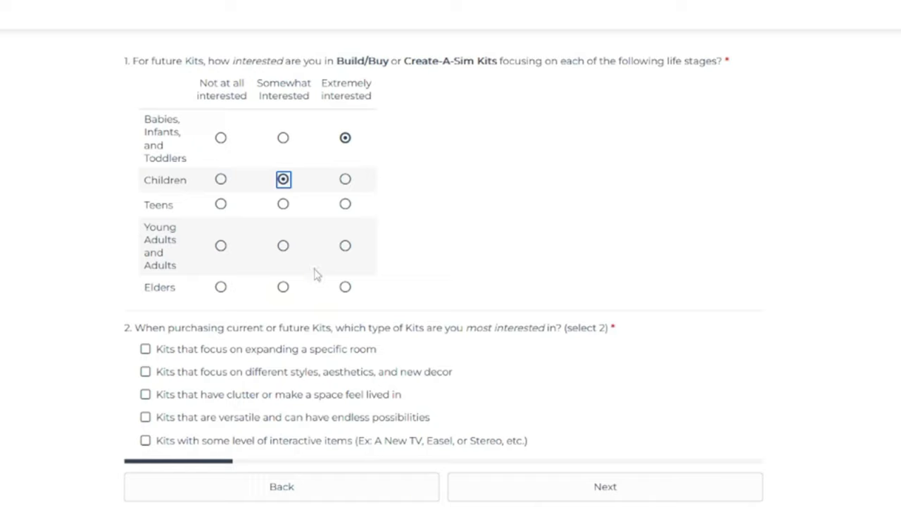
pyautogui.click(345, 286)
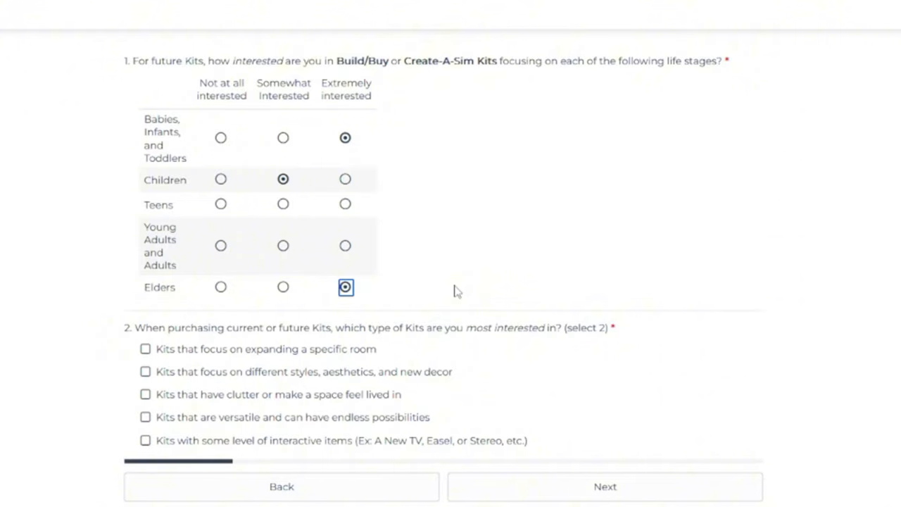
pyautogui.click(283, 204)
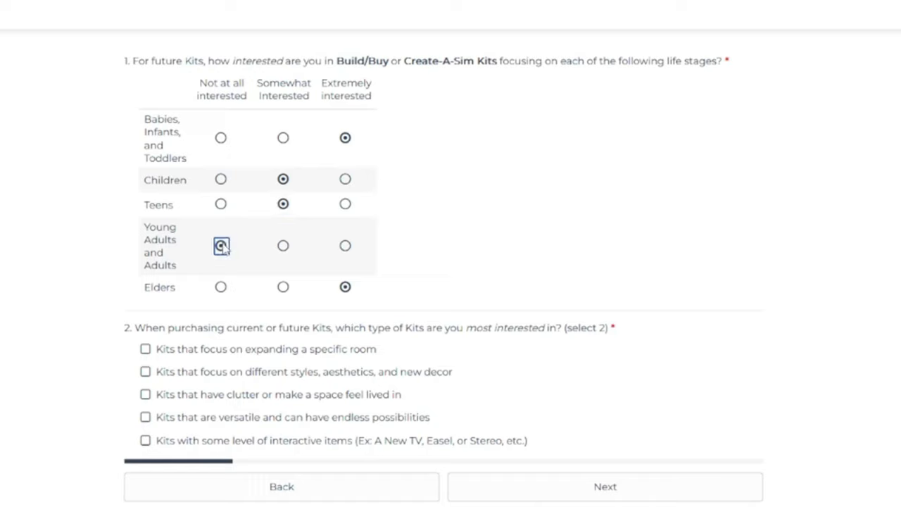
pyautogui.click(220, 246)
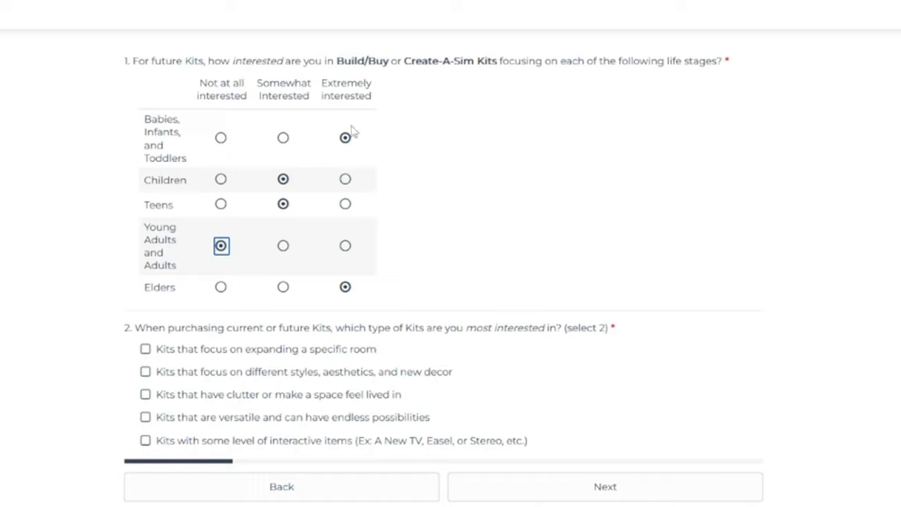
pyautogui.moveTo(357, 147)
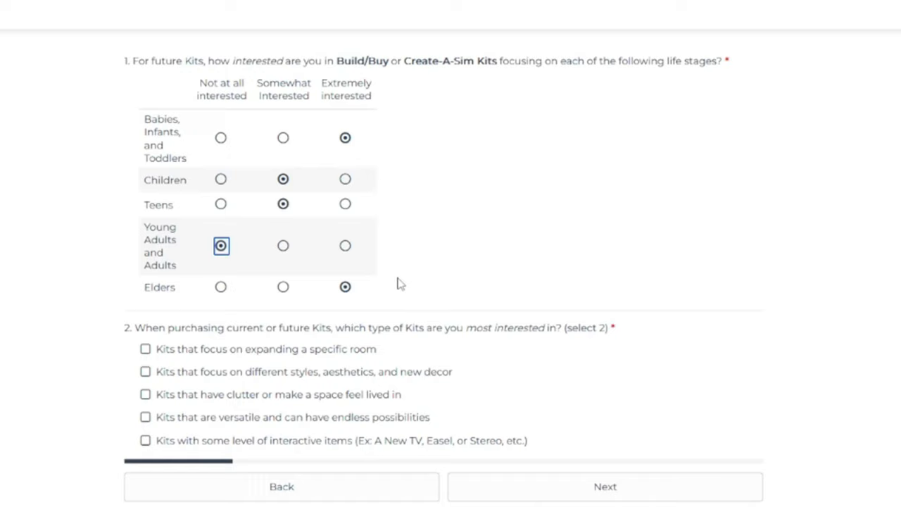
pyautogui.moveTo(479, 285)
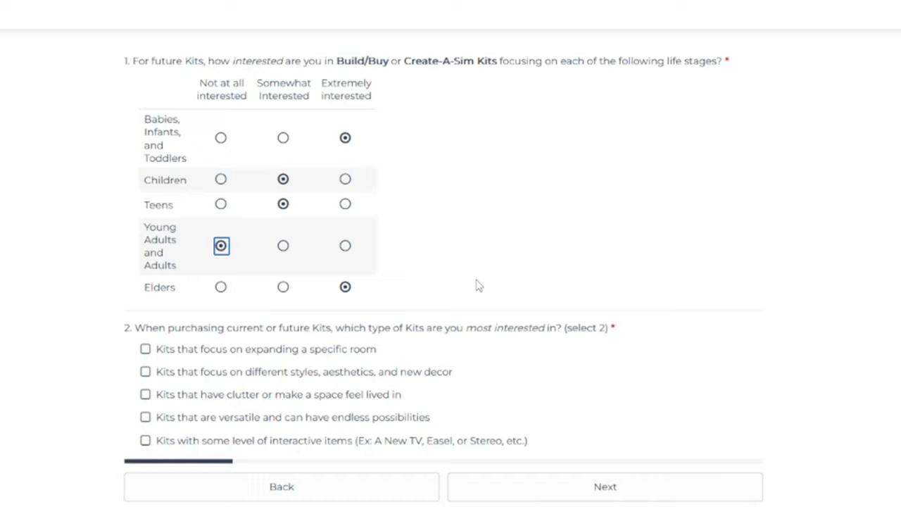
pyautogui.moveTo(517, 371)
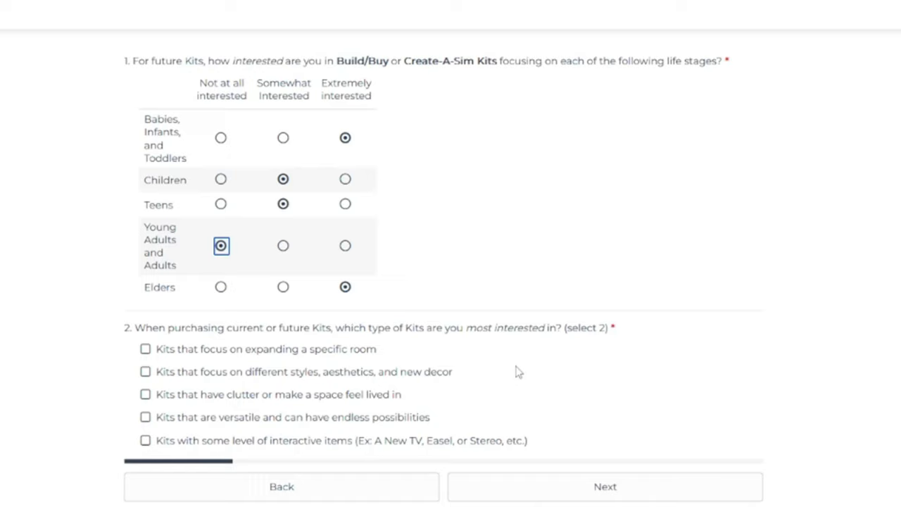
# Step: Tick the interactive-item kits and clutter kits options in question 2
pyautogui.click(145, 439)
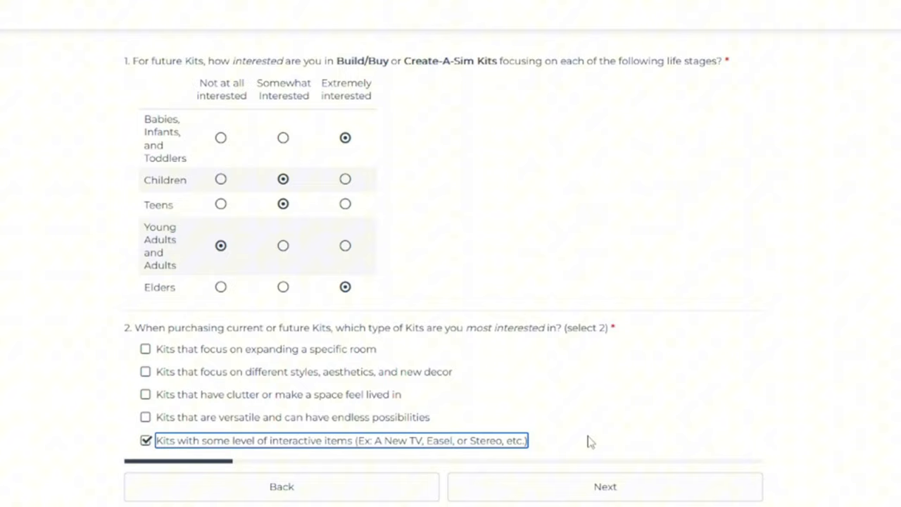
pyautogui.moveTo(591, 441)
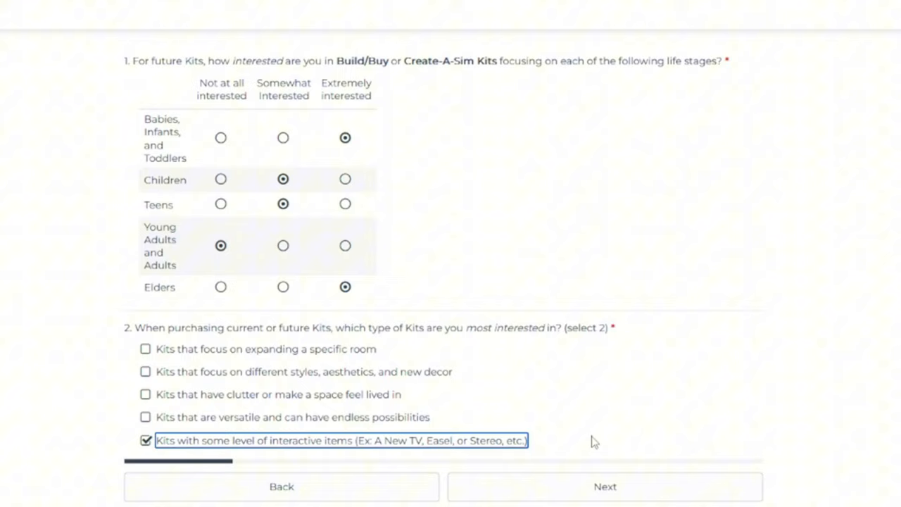
pyautogui.click(146, 394)
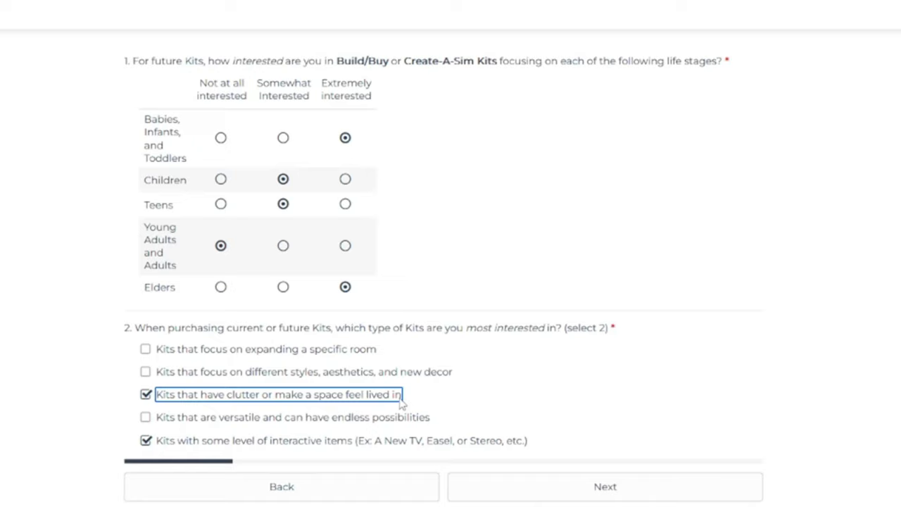
pyautogui.moveTo(552, 476)
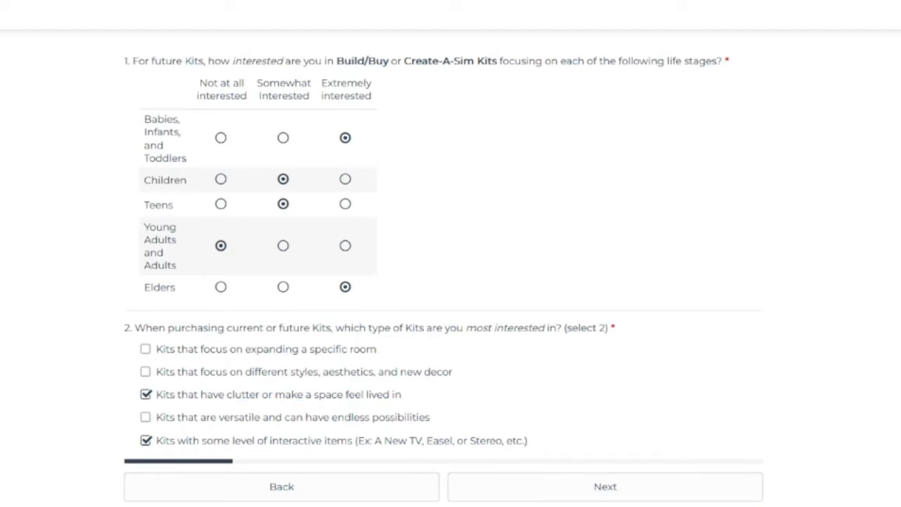
# Step: Continue to the Build/Buy and Create-A-Sim questions page
pyautogui.click(604, 486)
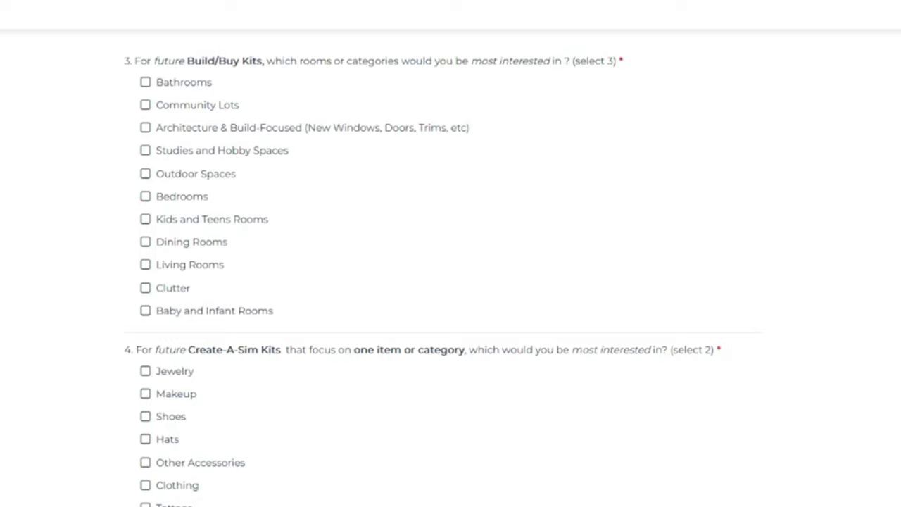
pyautogui.moveTo(156, 116)
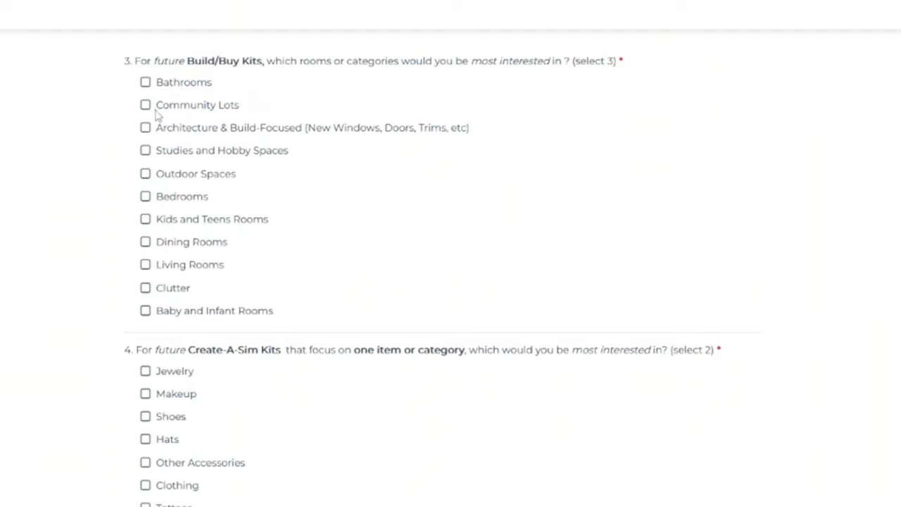
# Step: Tick Community Lots in question 3
pyautogui.click(145, 104)
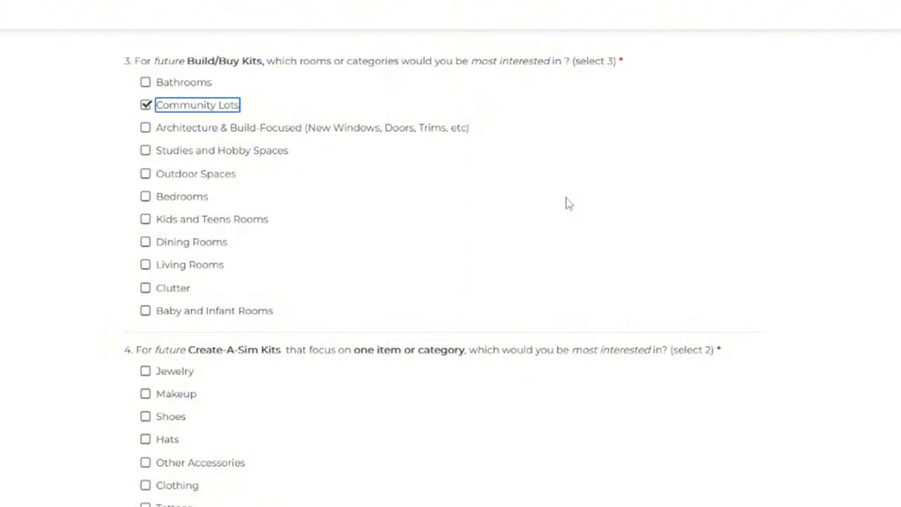
pyautogui.moveTo(211, 85)
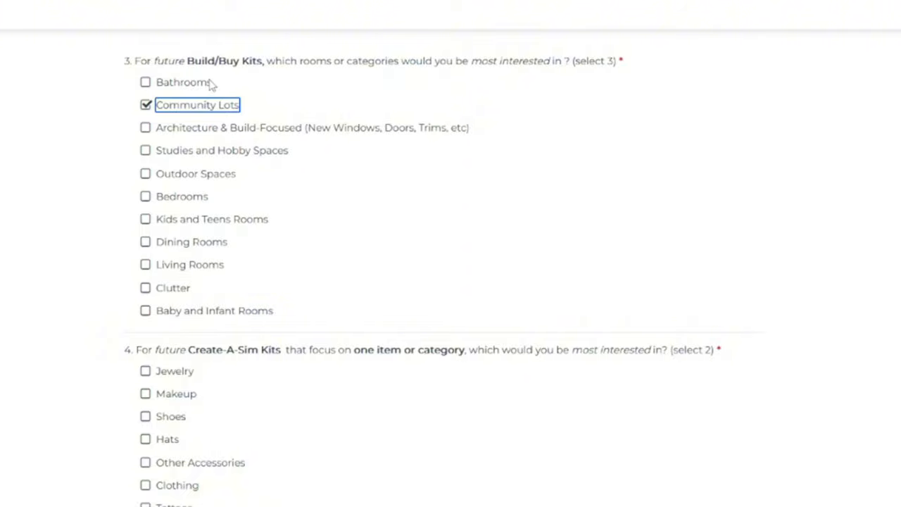
pyautogui.moveTo(243, 92)
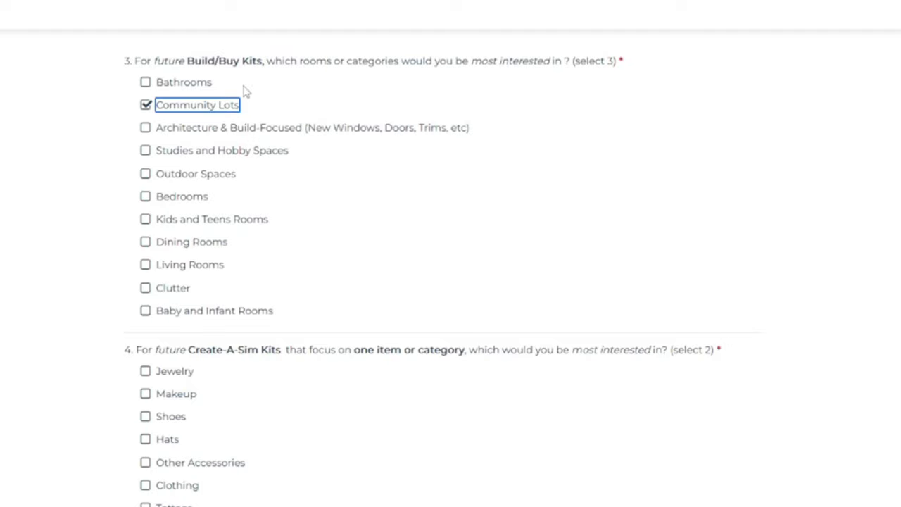
pyautogui.moveTo(319, 132)
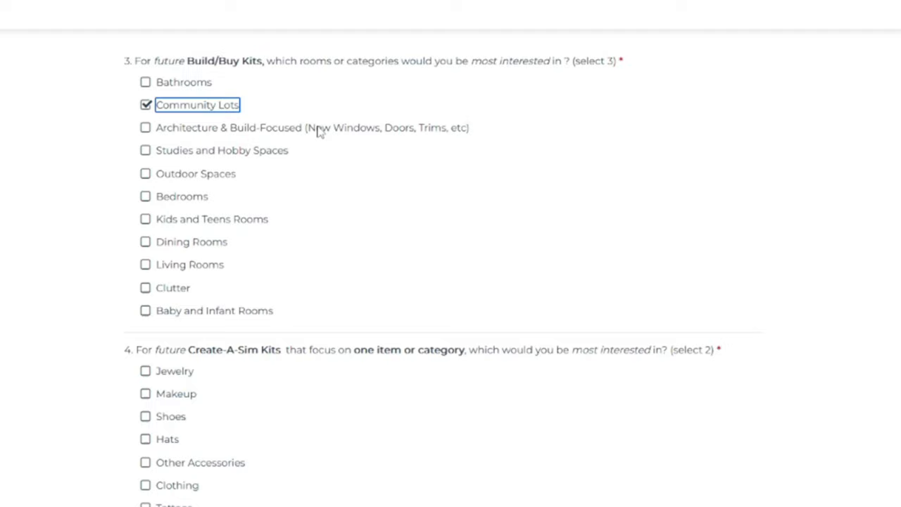
pyautogui.moveTo(379, 132)
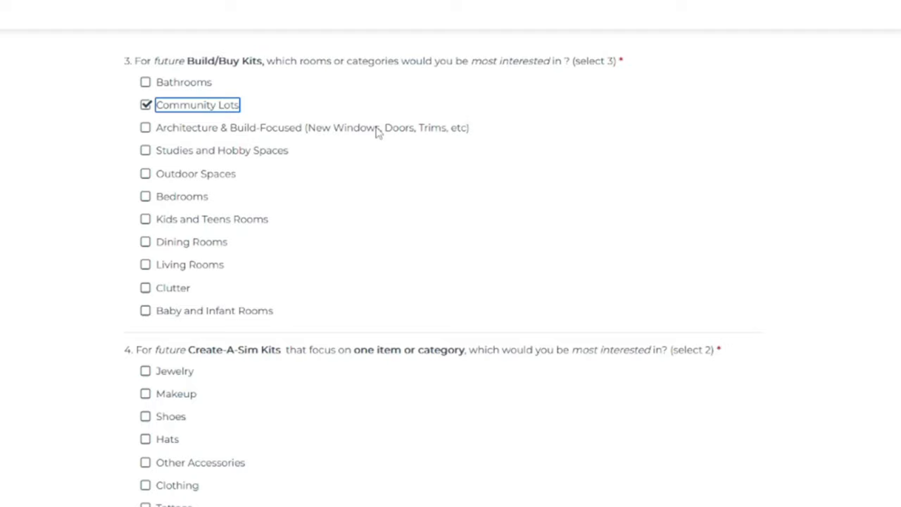
pyautogui.moveTo(271, 163)
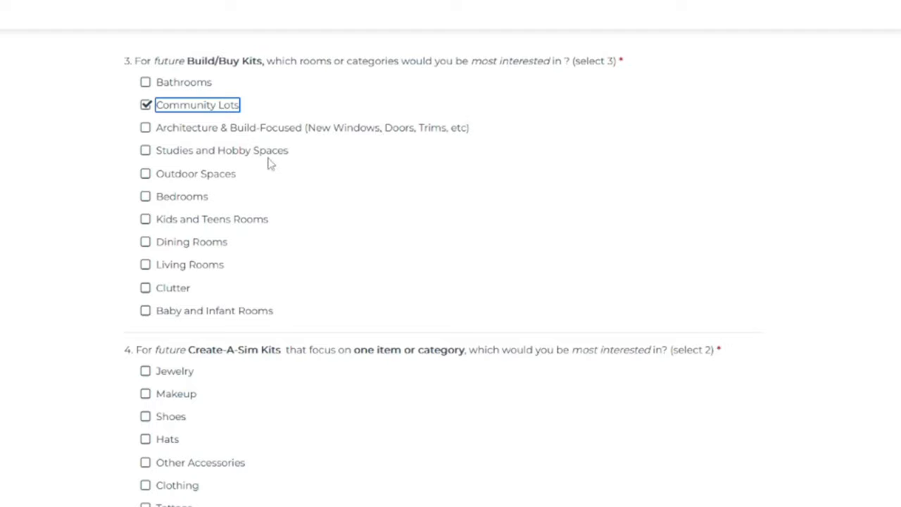
pyautogui.moveTo(254, 158)
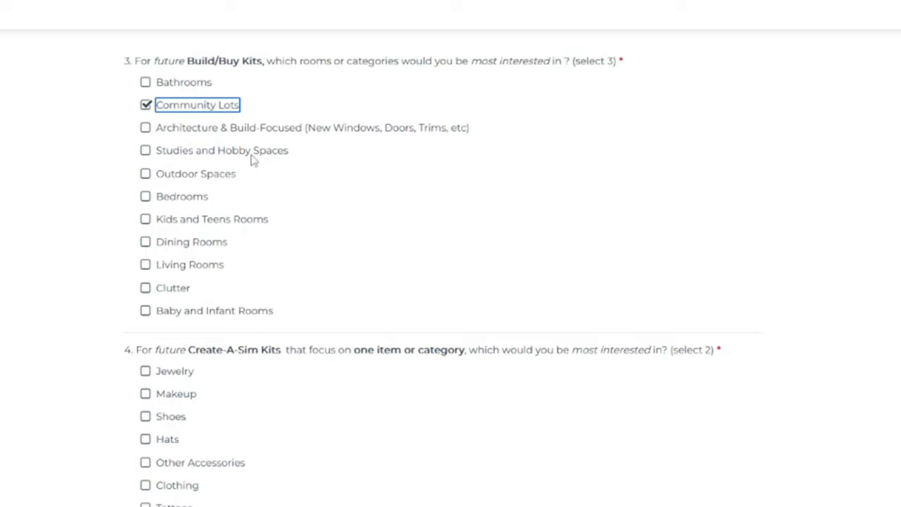
pyautogui.moveTo(273, 167)
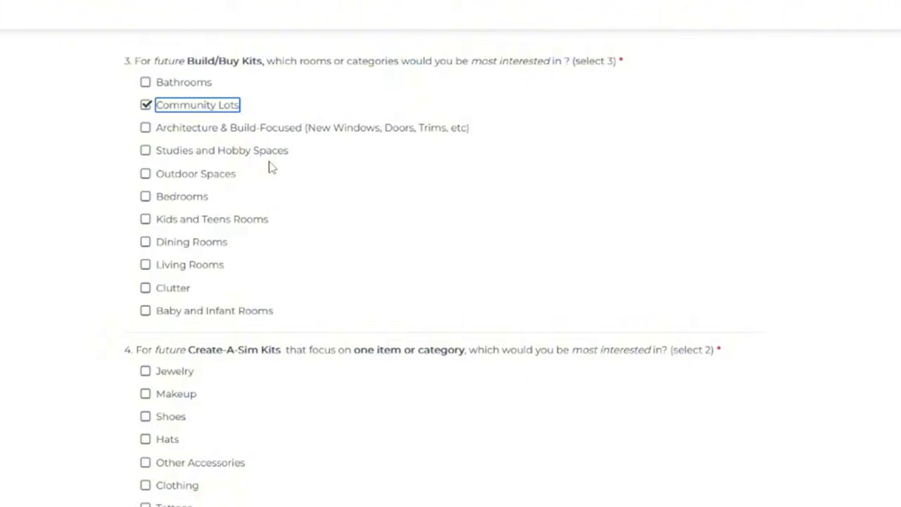
pyautogui.moveTo(220, 181)
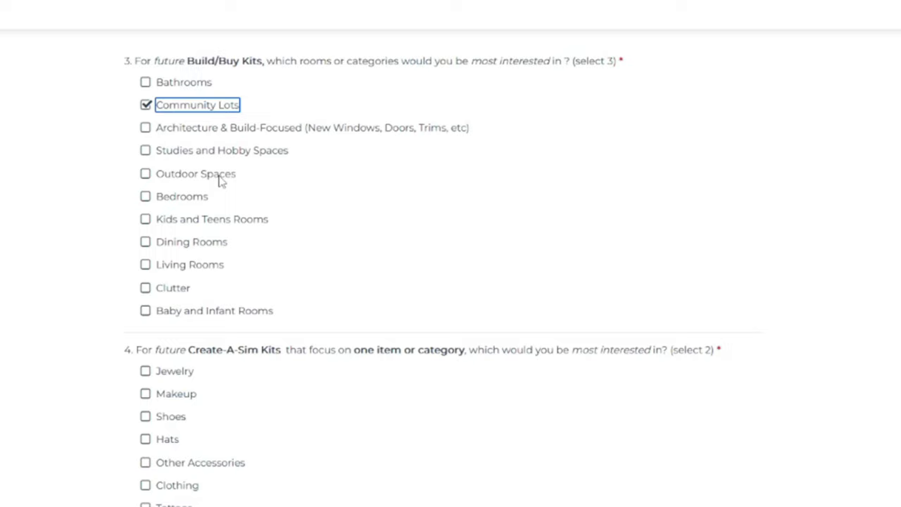
pyautogui.moveTo(201, 202)
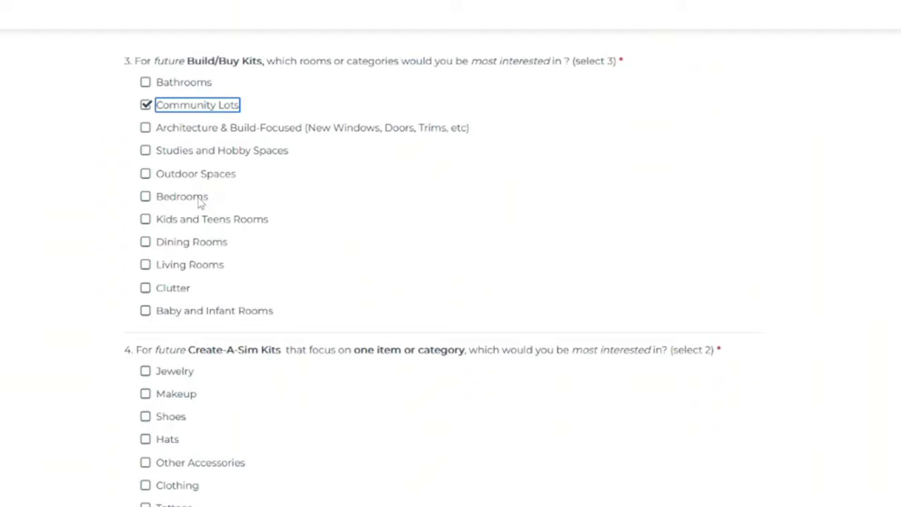
# Step: Add Clutter and Baby and Infant Rooms to the picks, trying then removing Bedrooms
pyautogui.click(146, 196)
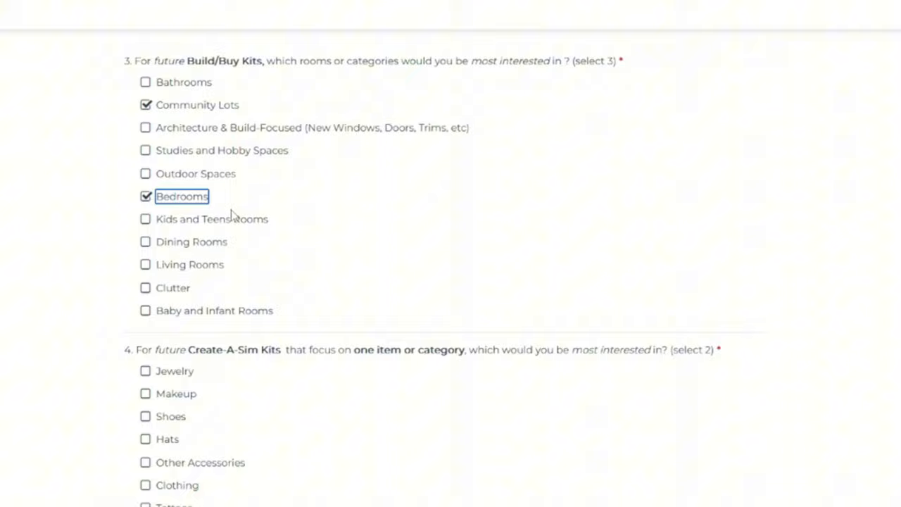
pyautogui.moveTo(182, 293)
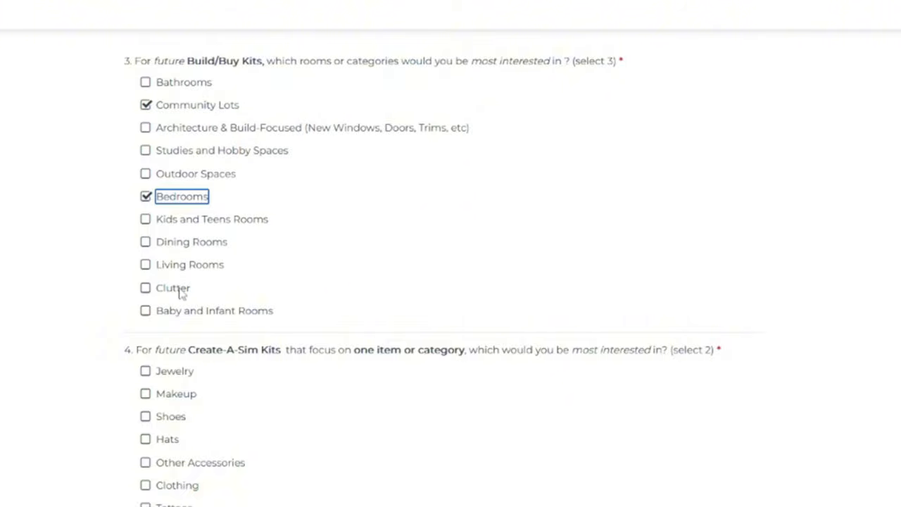
pyautogui.click(145, 287)
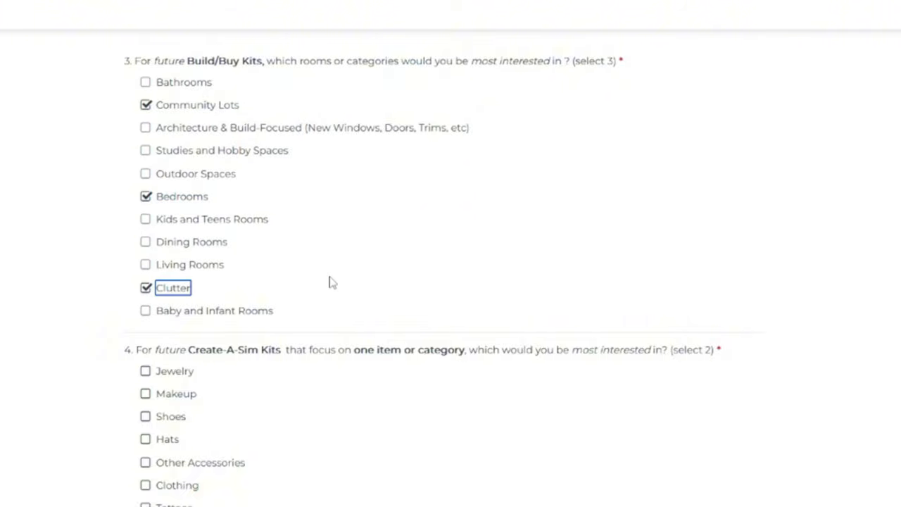
pyautogui.moveTo(277, 301)
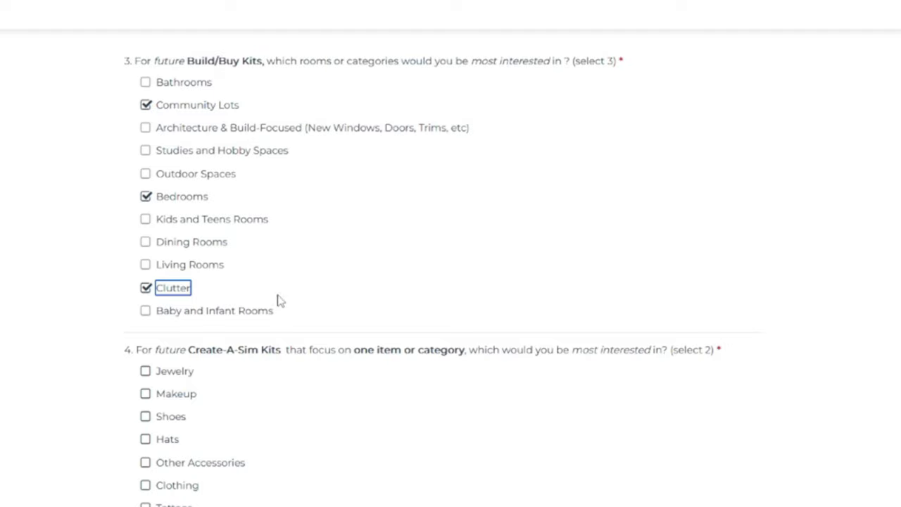
pyautogui.click(146, 196)
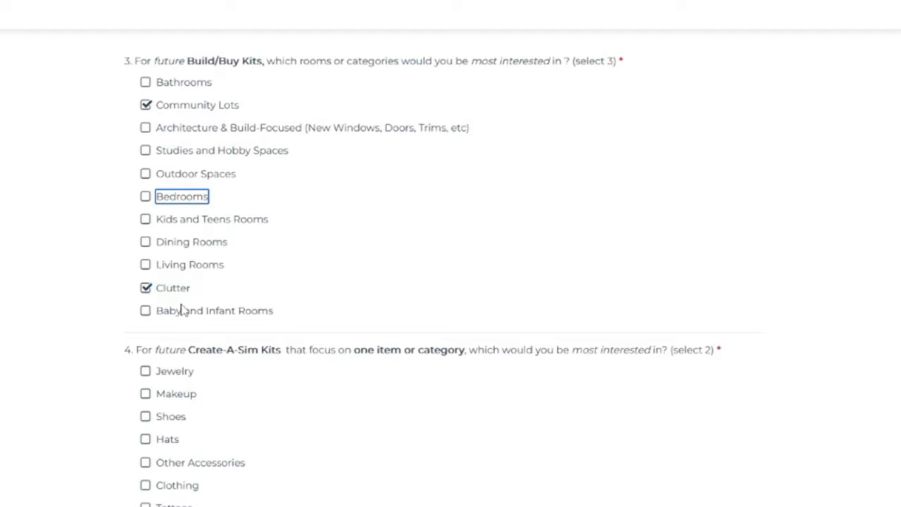
pyautogui.click(146, 310)
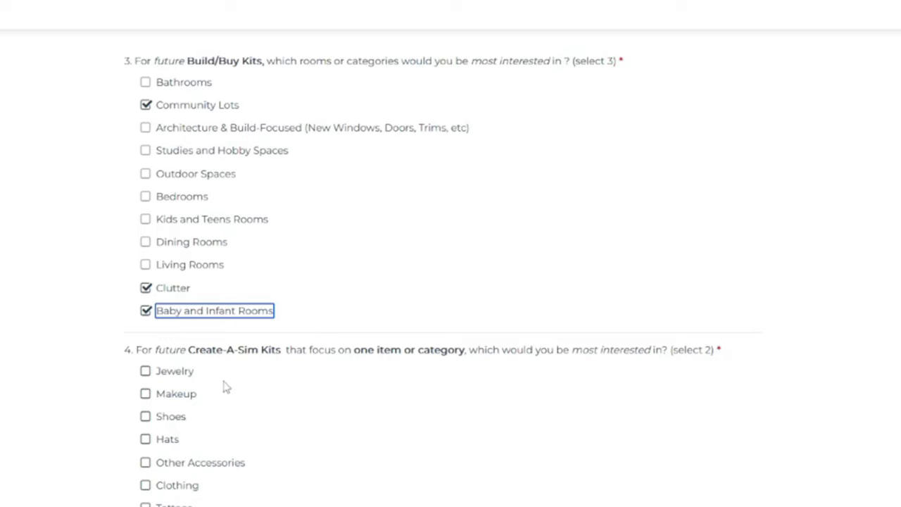
pyautogui.moveTo(238, 369)
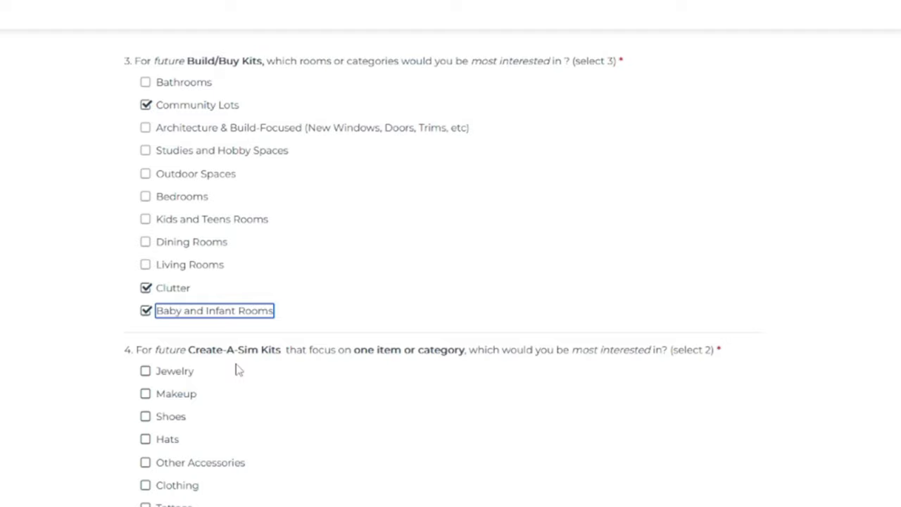
pyautogui.moveTo(232, 399)
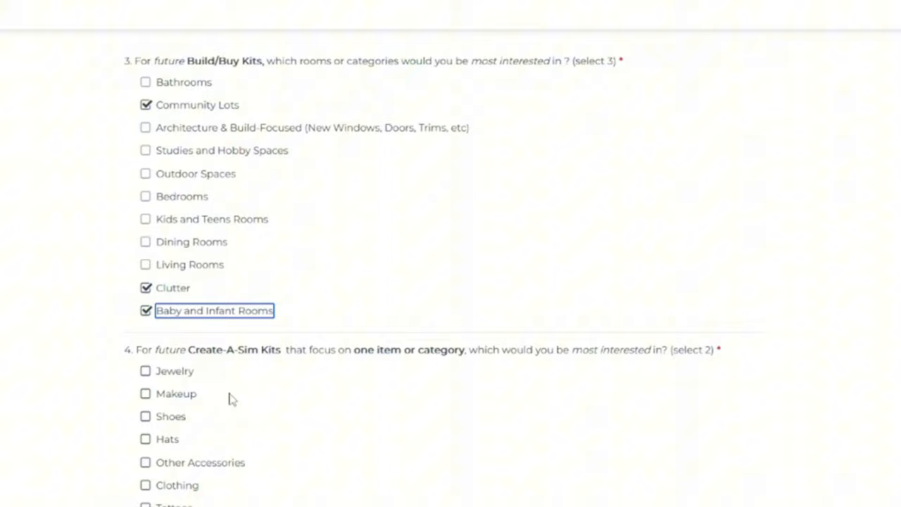
# Step: Tick Makeup and a second Create-A-Sim category in question 4
pyautogui.click(146, 394)
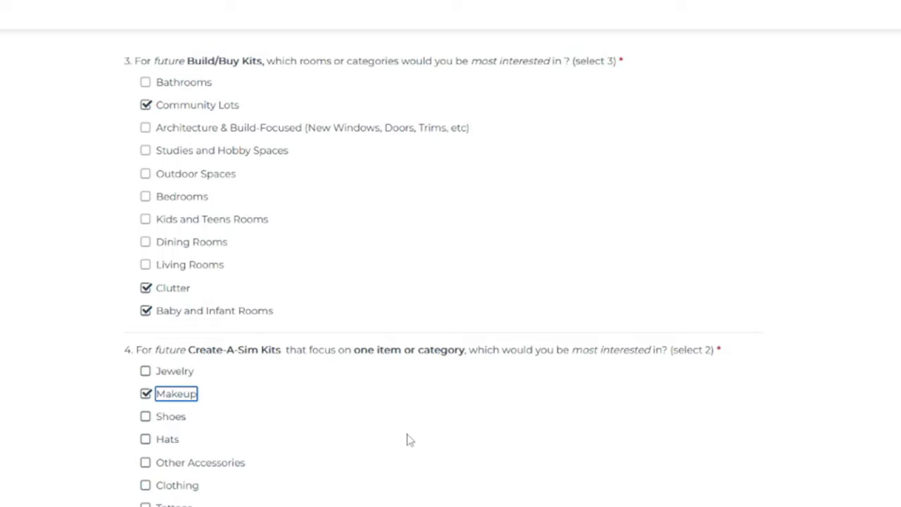
pyautogui.moveTo(359, 446)
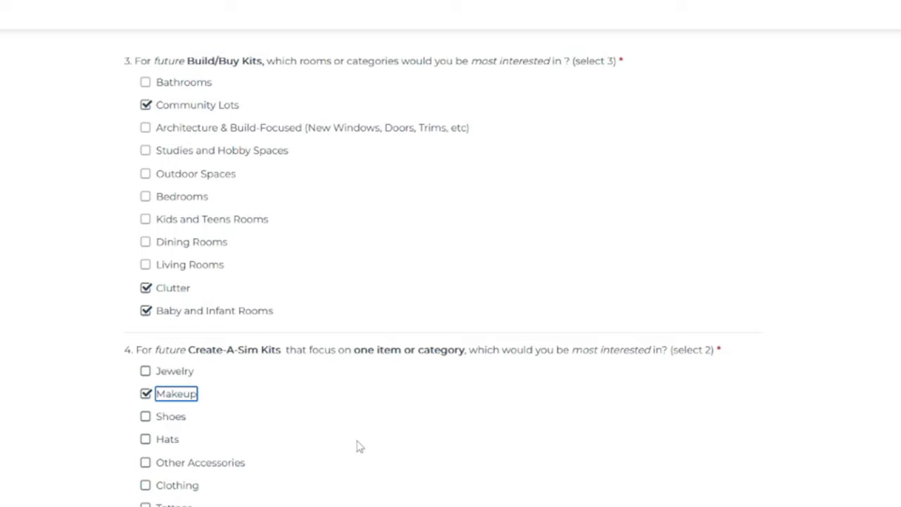
pyautogui.moveTo(184, 380)
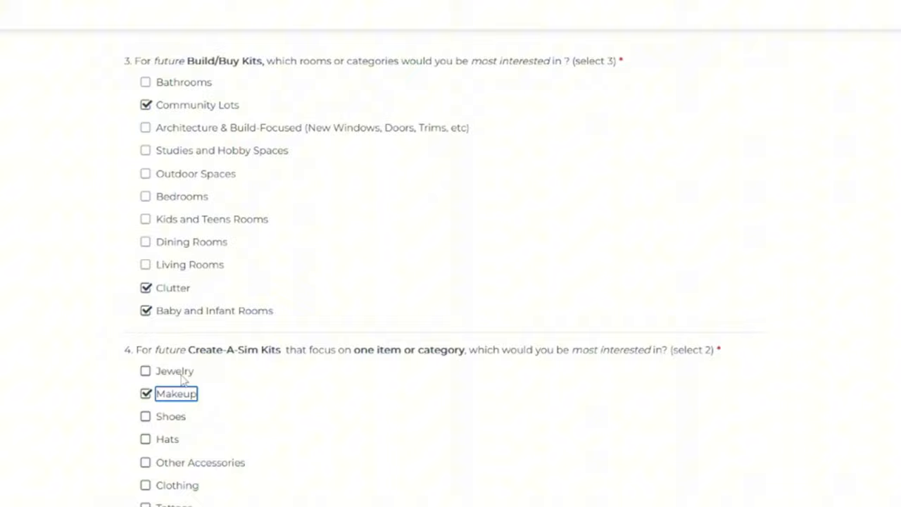
pyautogui.click(146, 416)
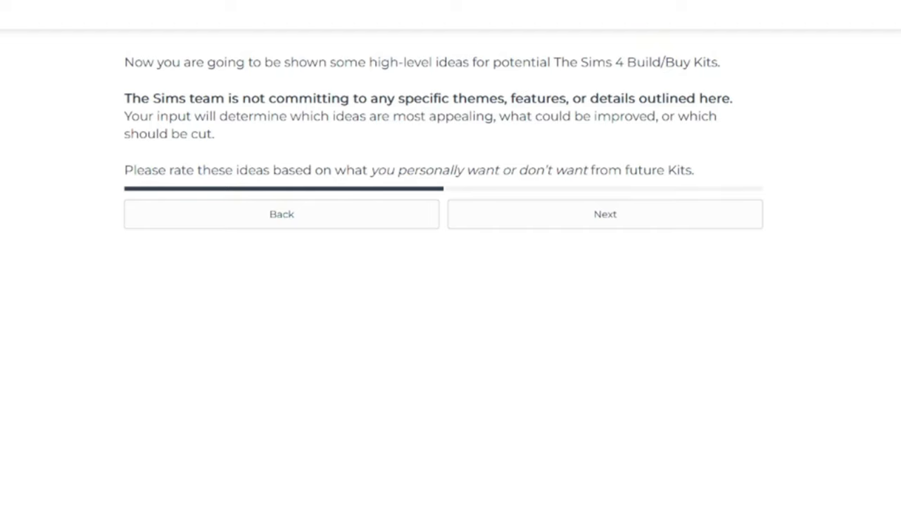
# Step: Advance past the Build/Buy Kit ideas introduction to the first theme set
pyautogui.click(604, 214)
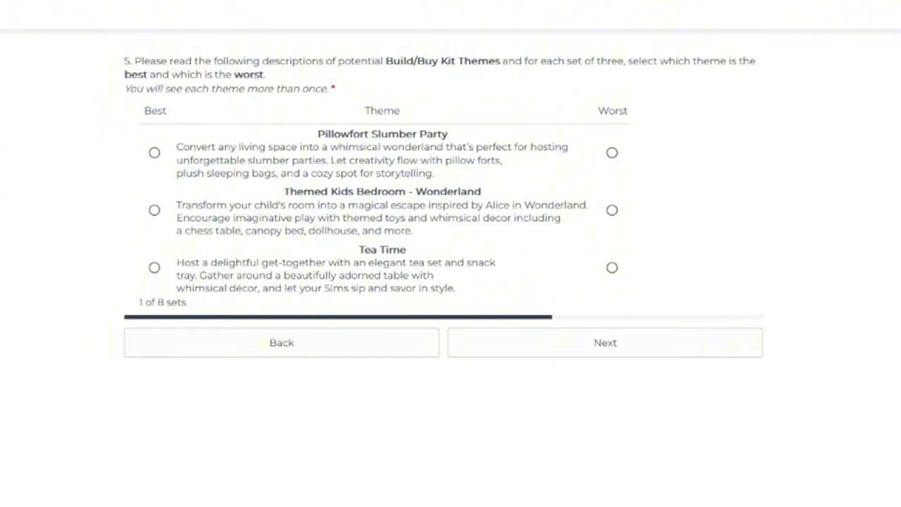
pyautogui.moveTo(454, 236)
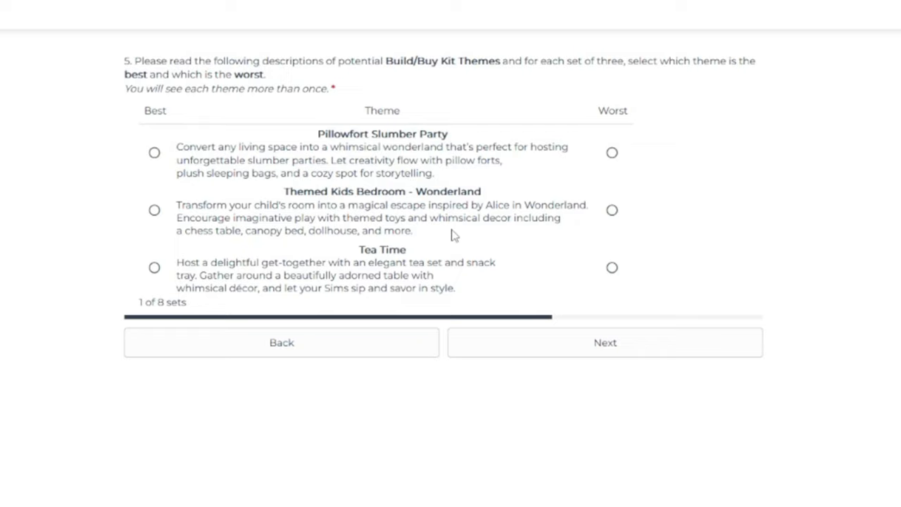
# Step: Mark Themed Kids Bedroom - Wonderland worst and Tea Time best, then continue to set 2
pyautogui.click(611, 210)
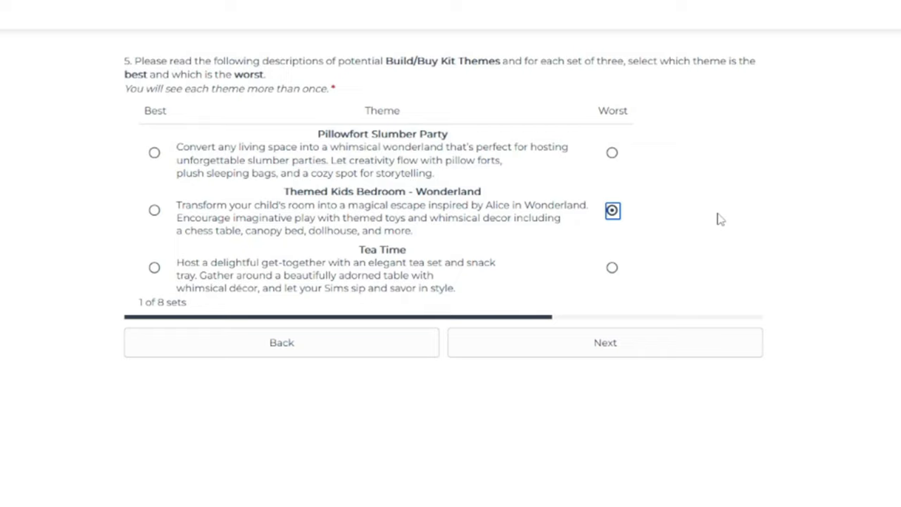
pyautogui.moveTo(712, 216)
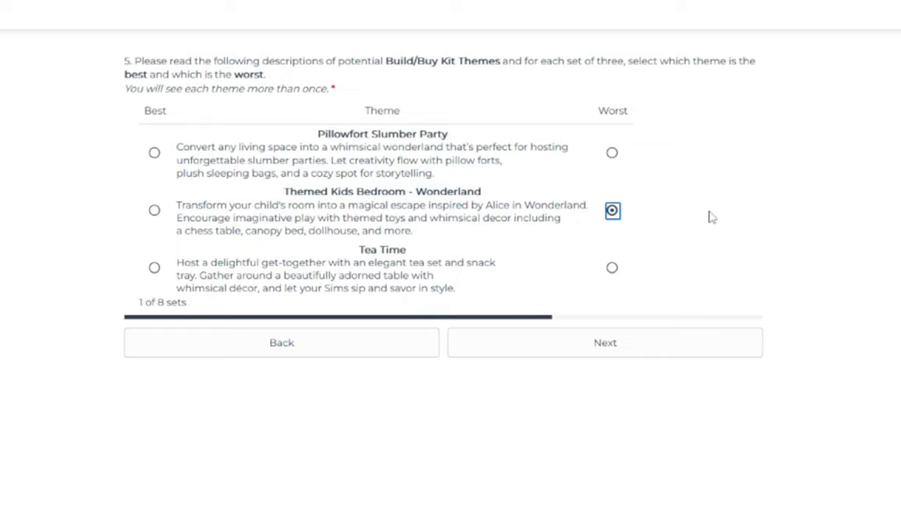
pyautogui.moveTo(715, 331)
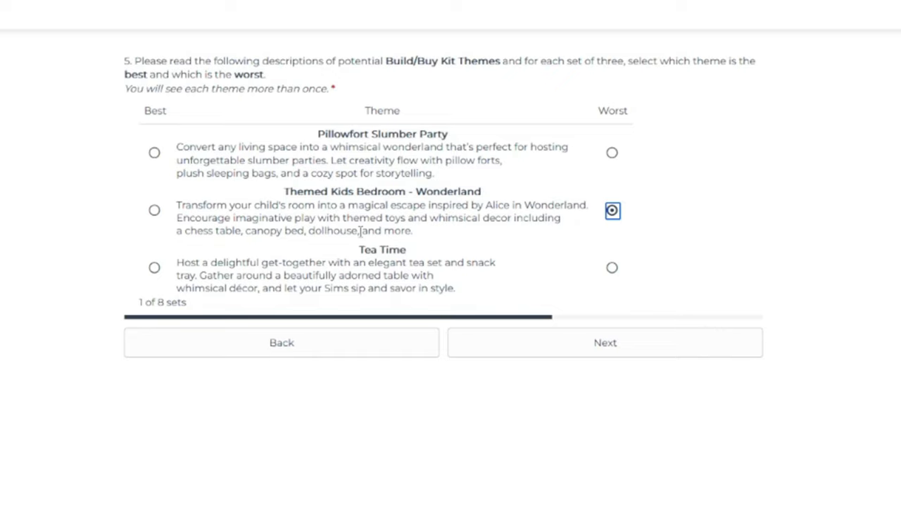
pyautogui.click(154, 268)
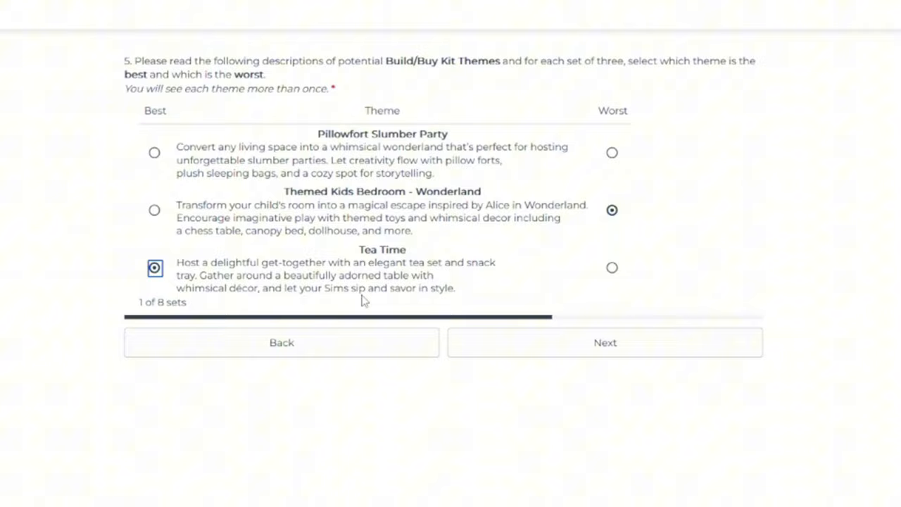
pyautogui.moveTo(774, 318)
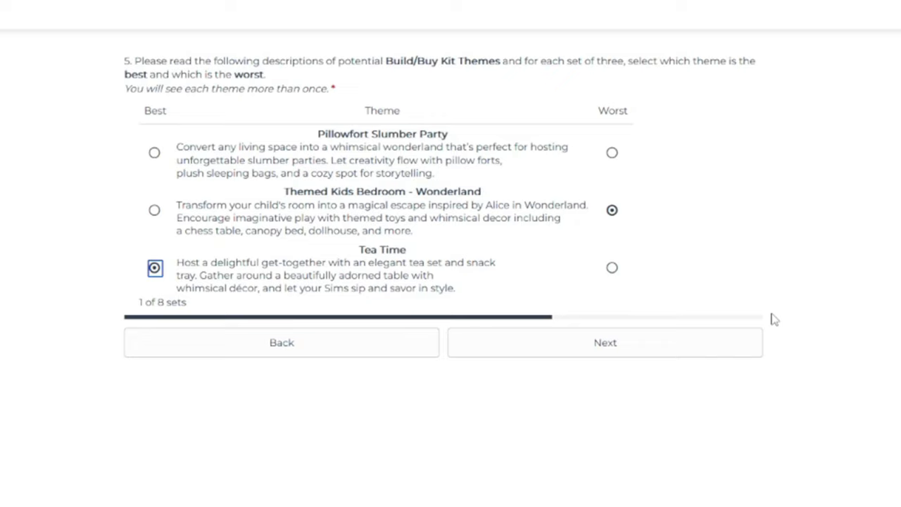
pyautogui.moveTo(136, 300)
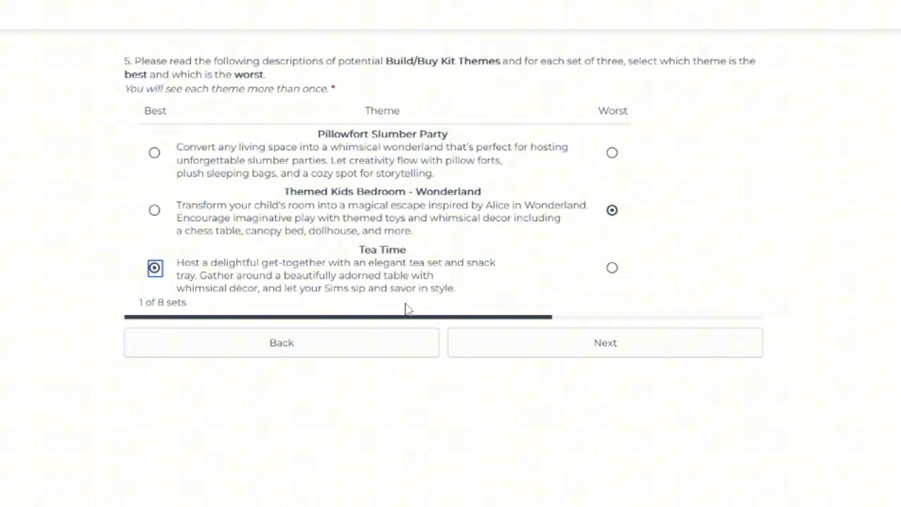
pyautogui.moveTo(338, 304)
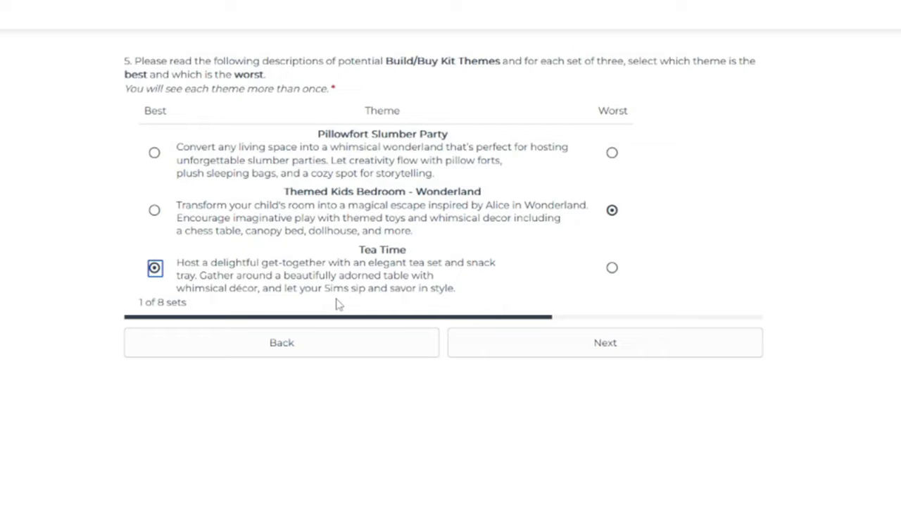
pyautogui.moveTo(447, 275)
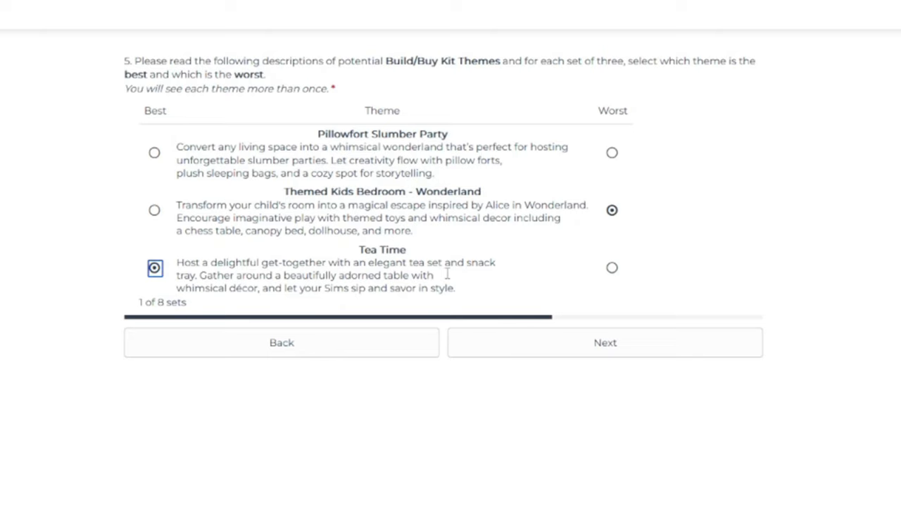
pyautogui.click(604, 342)
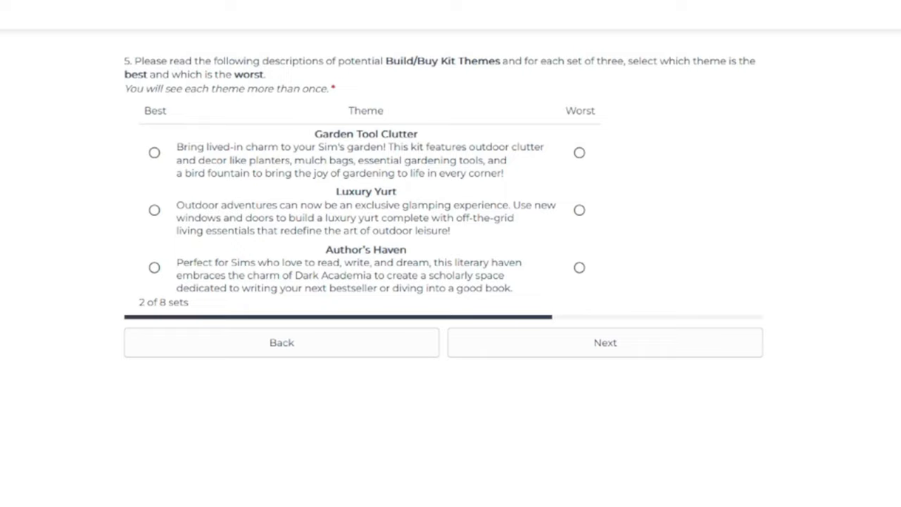
# Step: Mark Luxury Yurt best and Garden Tool Clutter worst in set 2
pyautogui.click(154, 209)
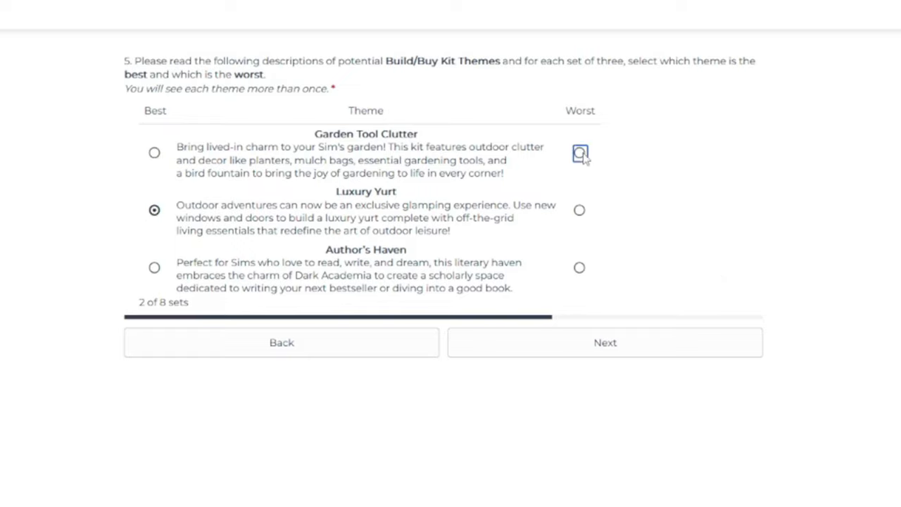
pyautogui.click(579, 153)
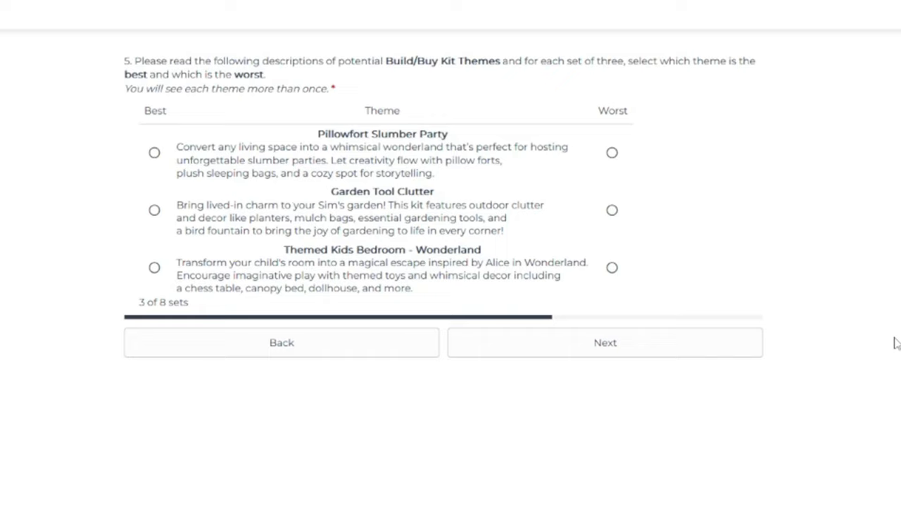
# Step: Mark Garden Tool Clutter worst and Pillowfort Slumber Party best, then continue to set 4
pyautogui.click(611, 209)
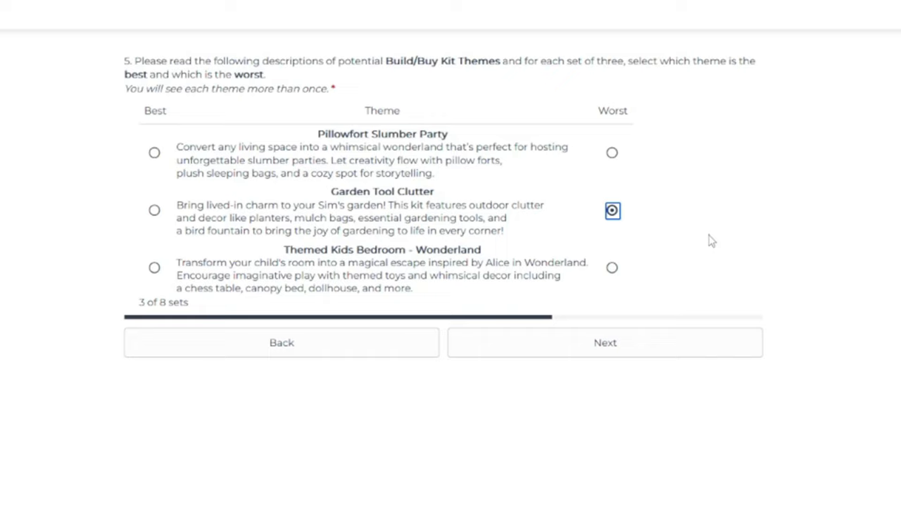
pyautogui.moveTo(308, 216)
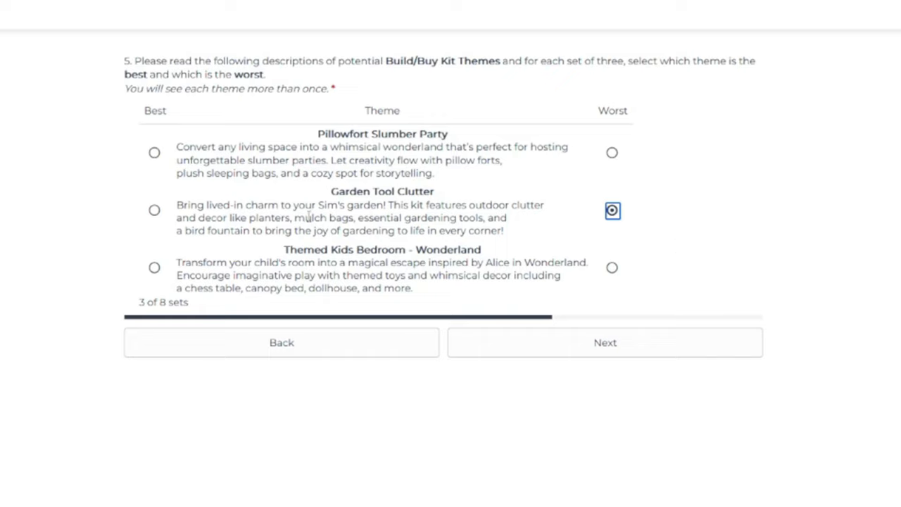
pyautogui.moveTo(633, 246)
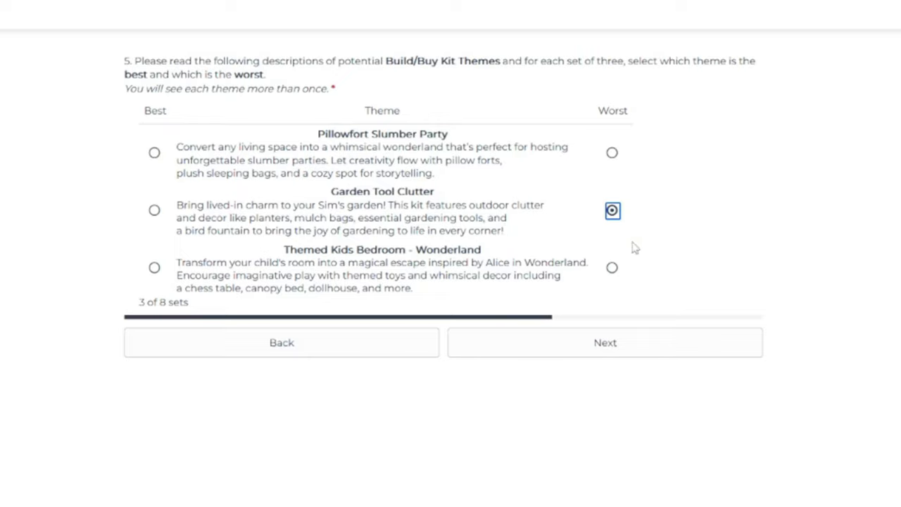
pyautogui.moveTo(167, 157)
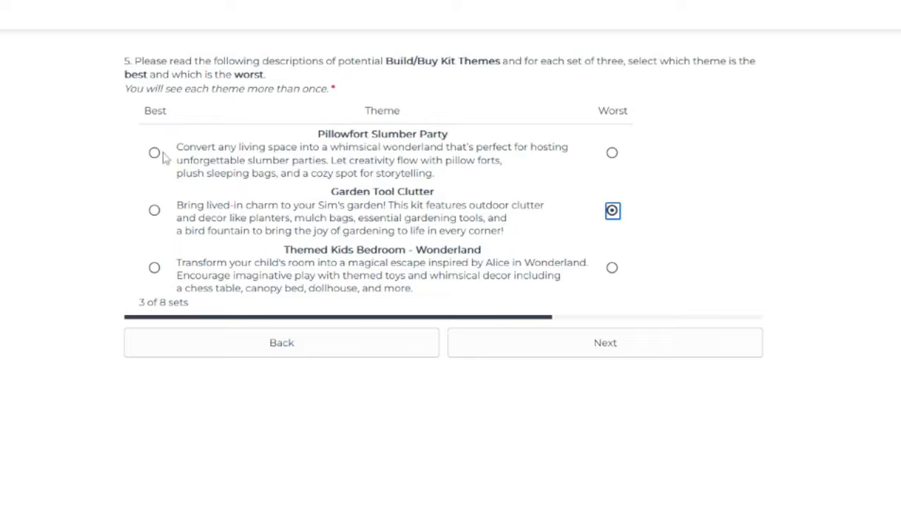
pyautogui.click(154, 153)
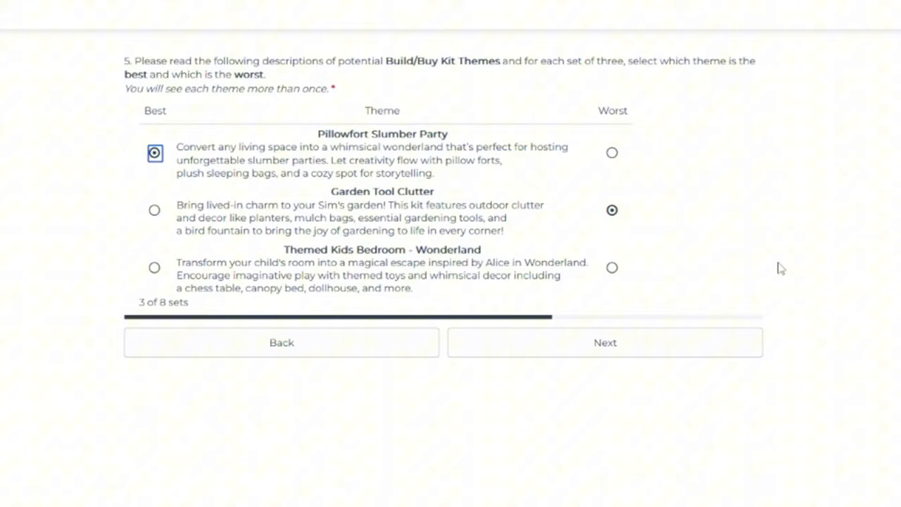
pyautogui.moveTo(734, 309)
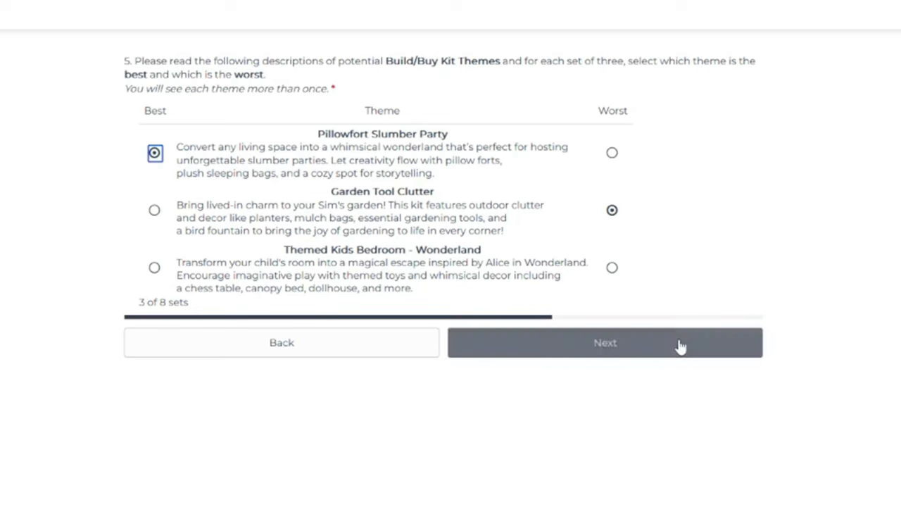
pyautogui.click(604, 342)
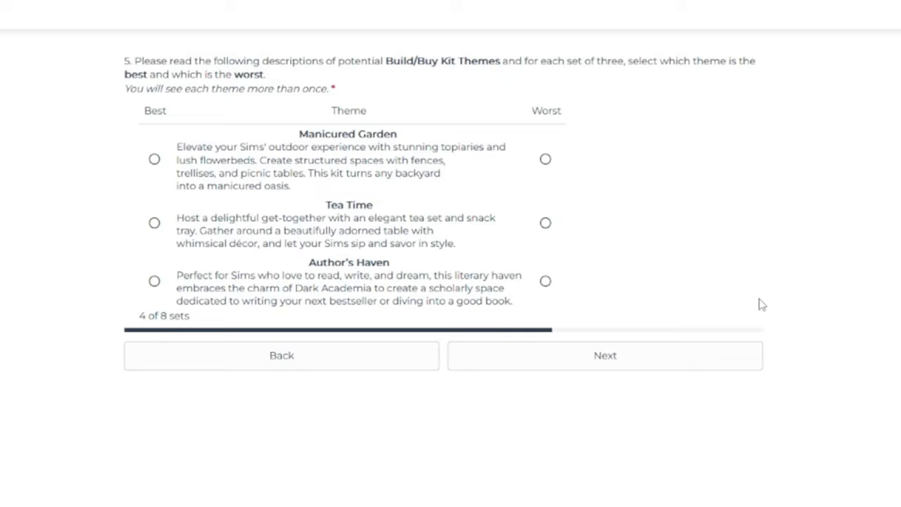
pyautogui.moveTo(601, 186)
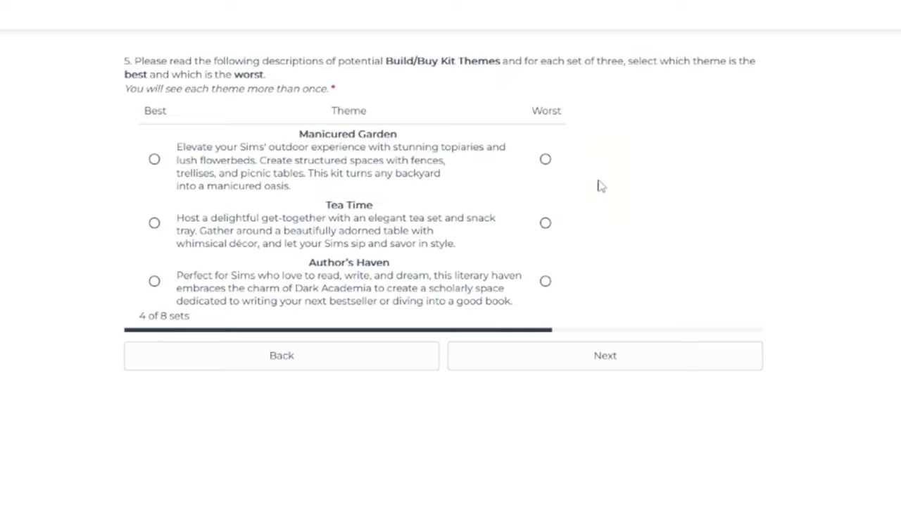
# Step: Mark Manicured Garden worst and Author's Haven best in set 4, then advance to set 5
pyautogui.click(546, 159)
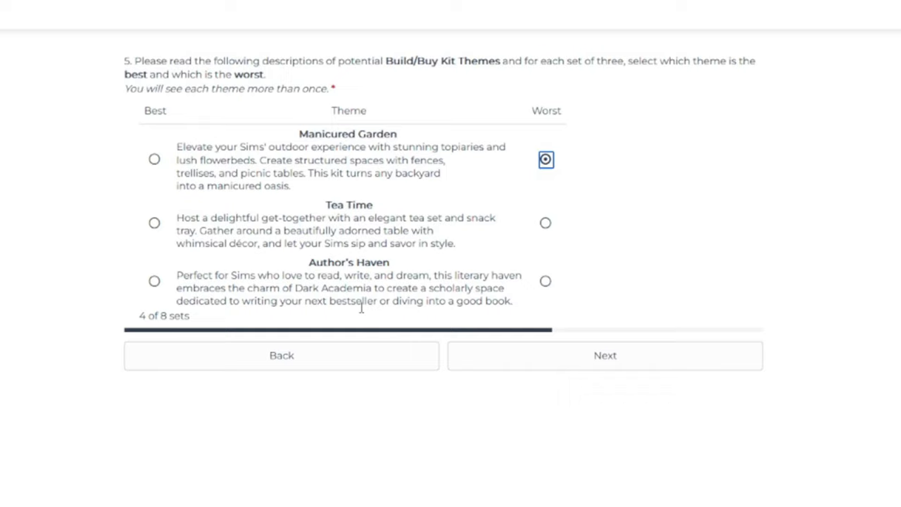
pyautogui.moveTo(434, 216)
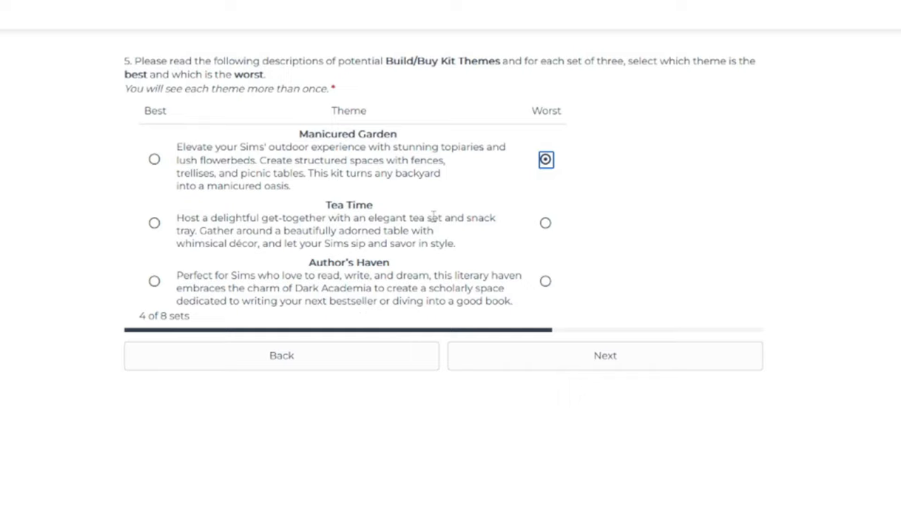
pyautogui.moveTo(628, 257)
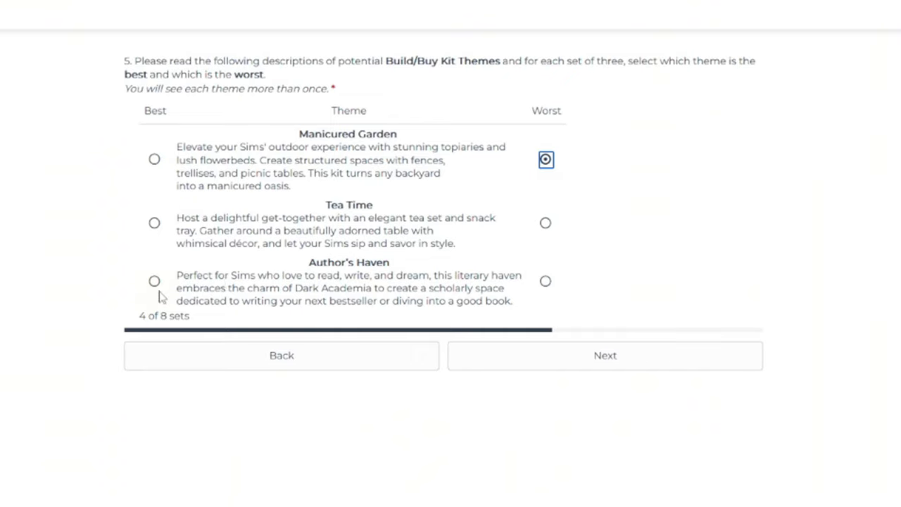
pyautogui.click(154, 281)
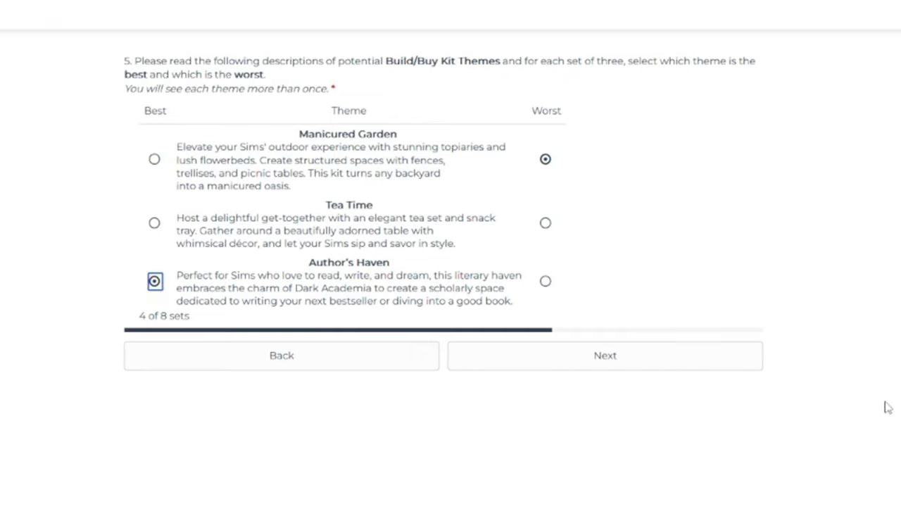
pyautogui.click(605, 354)
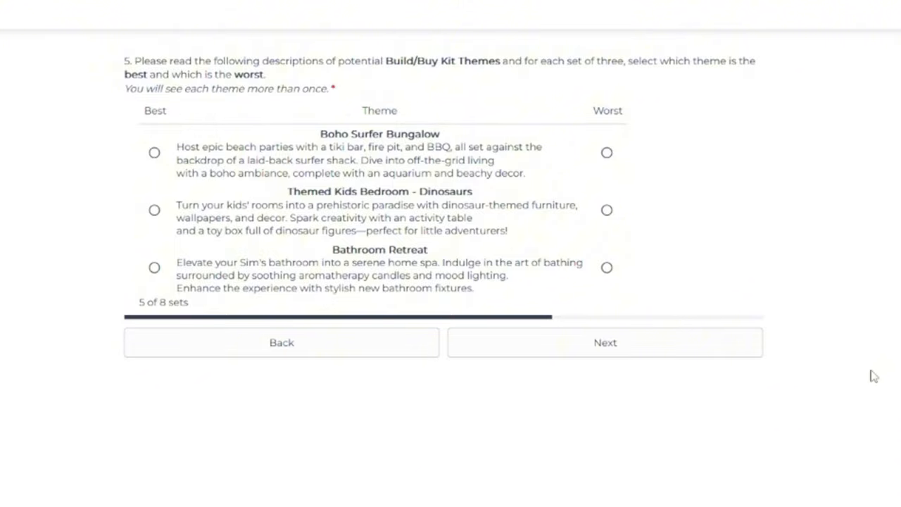
pyautogui.moveTo(468, 248)
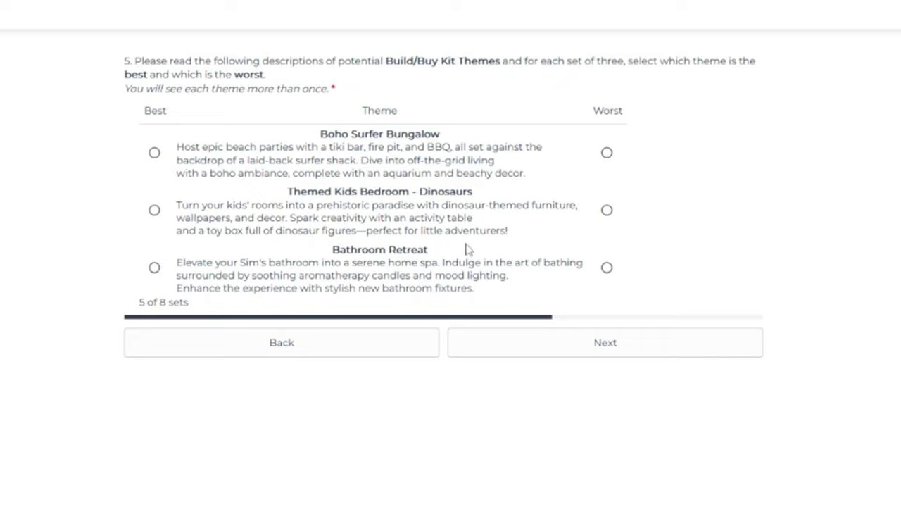
pyautogui.moveTo(502, 234)
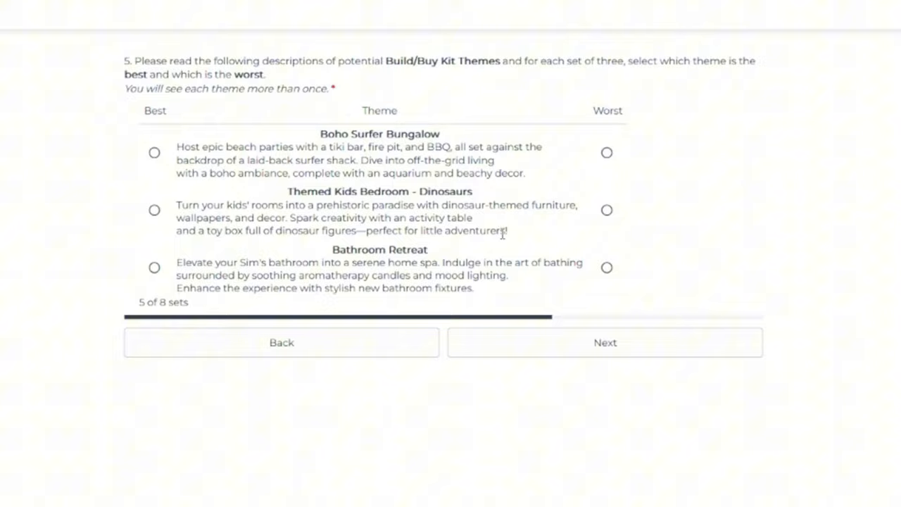
# Step: In set 5, rate Bathroom Retreat best and Boho Surfer Bungalow worst (replacing Dinosaurs), then advance
pyautogui.click(606, 210)
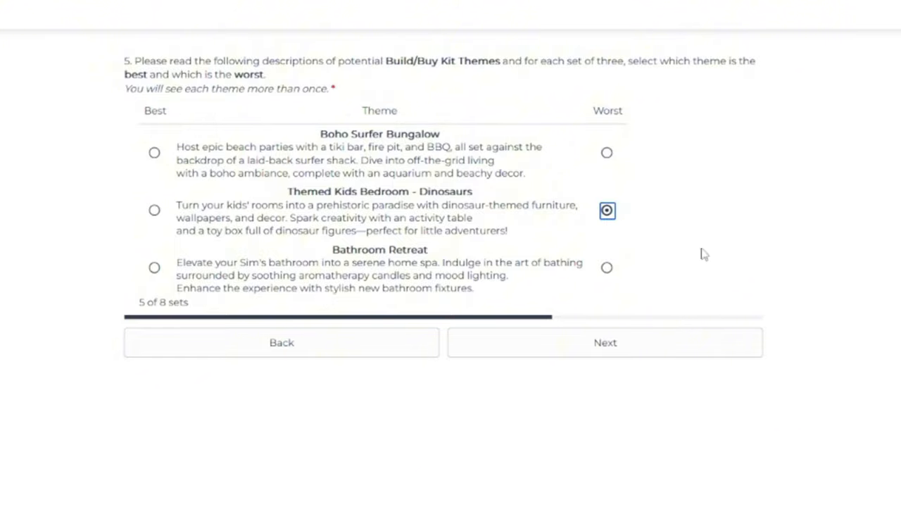
pyautogui.moveTo(734, 266)
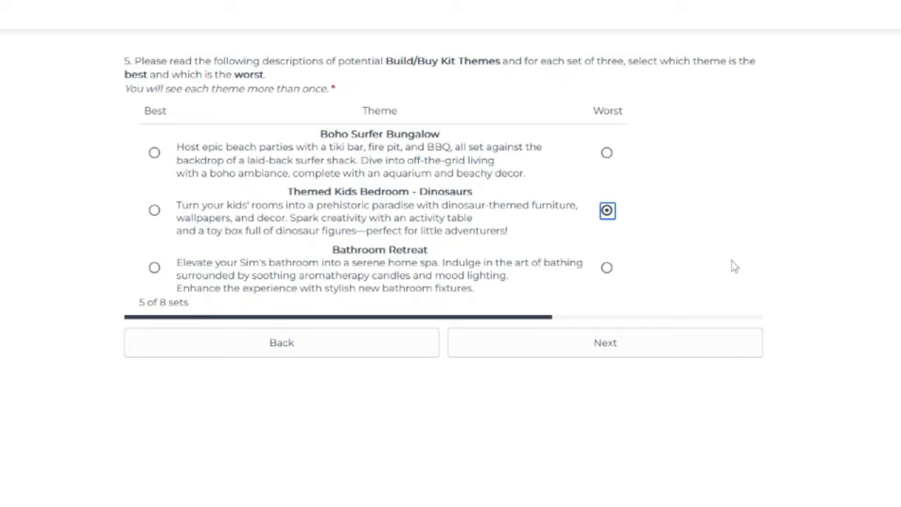
pyautogui.moveTo(656, 307)
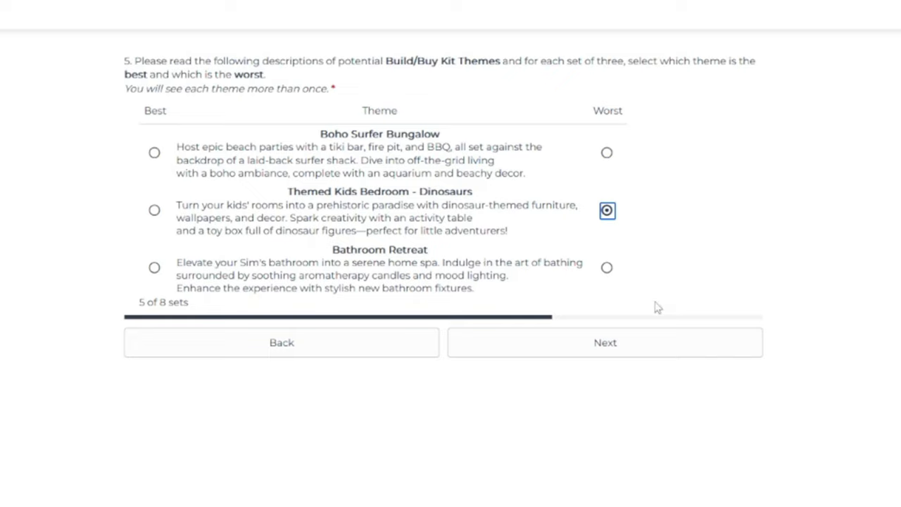
pyautogui.moveTo(752, 305)
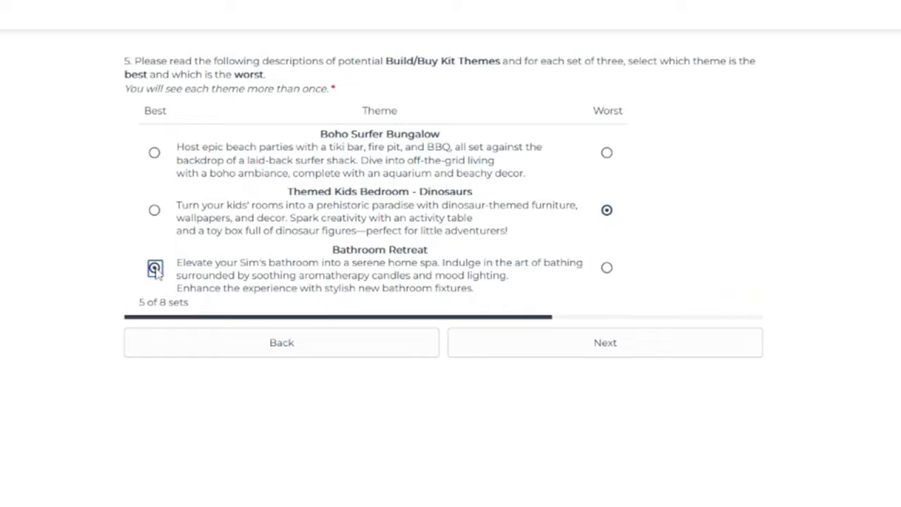
pyautogui.click(154, 267)
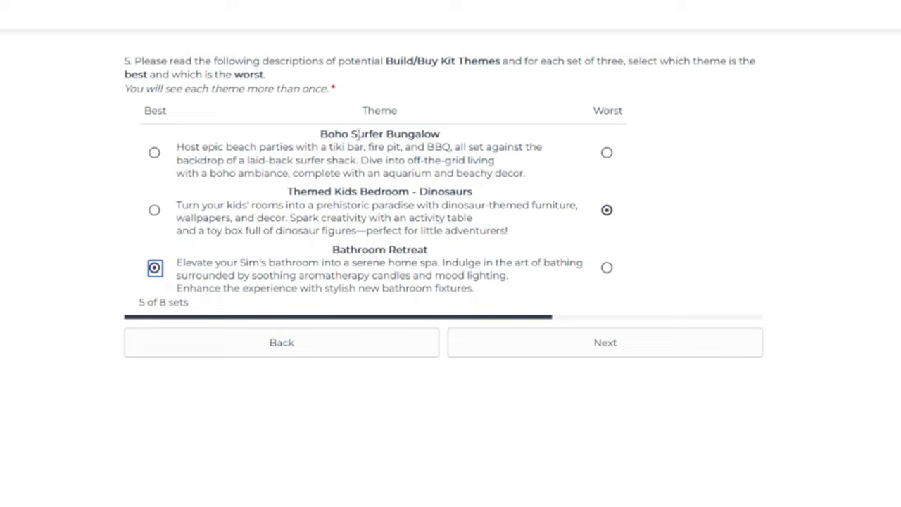
pyautogui.click(607, 152)
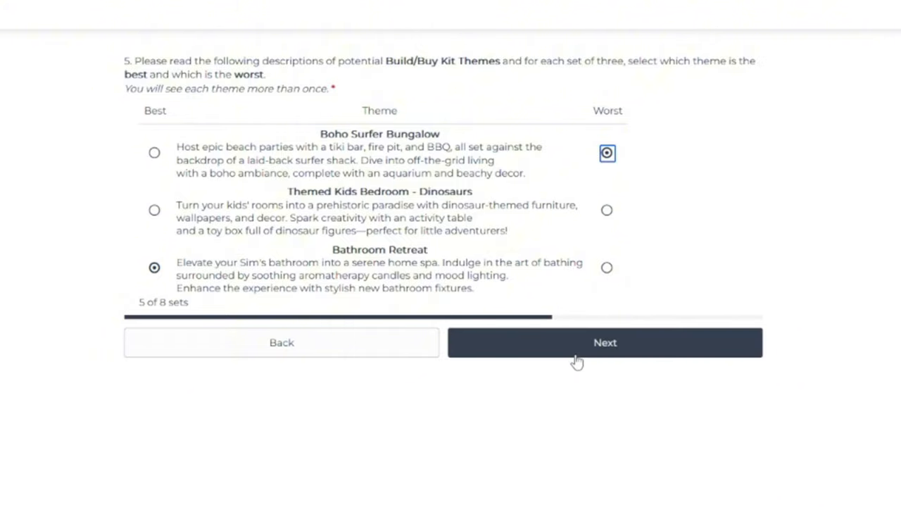
pyautogui.click(605, 342)
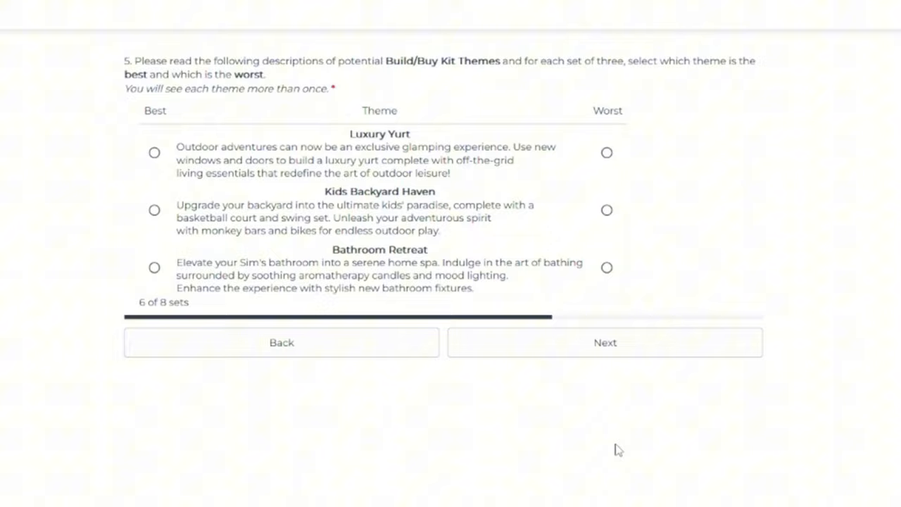
pyautogui.moveTo(270, 231)
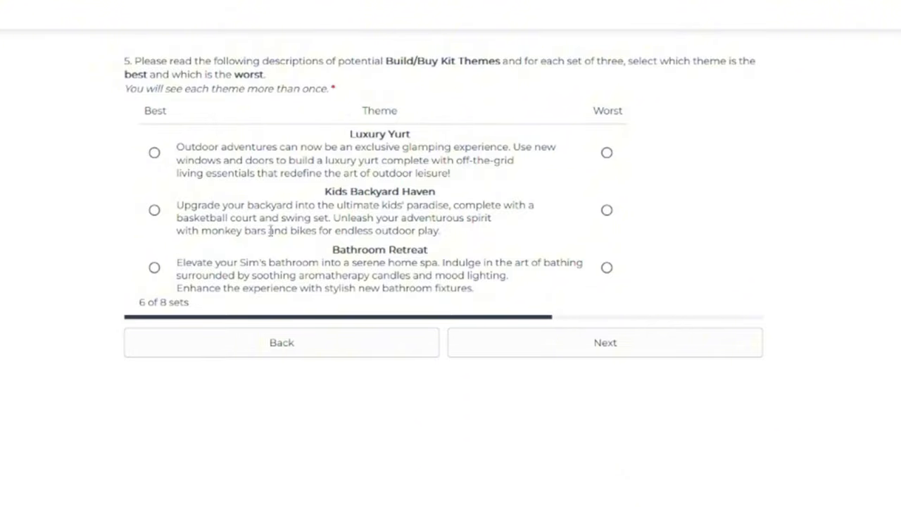
pyautogui.moveTo(298, 228)
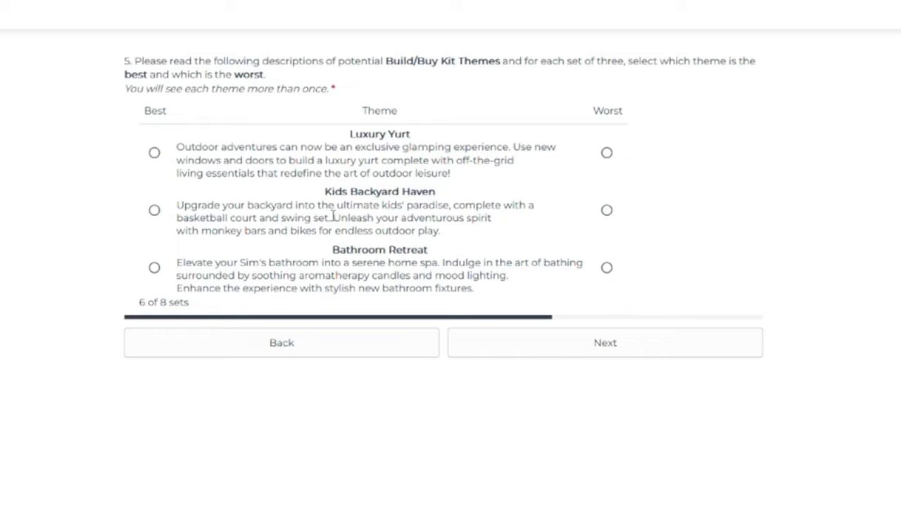
pyautogui.moveTo(375, 228)
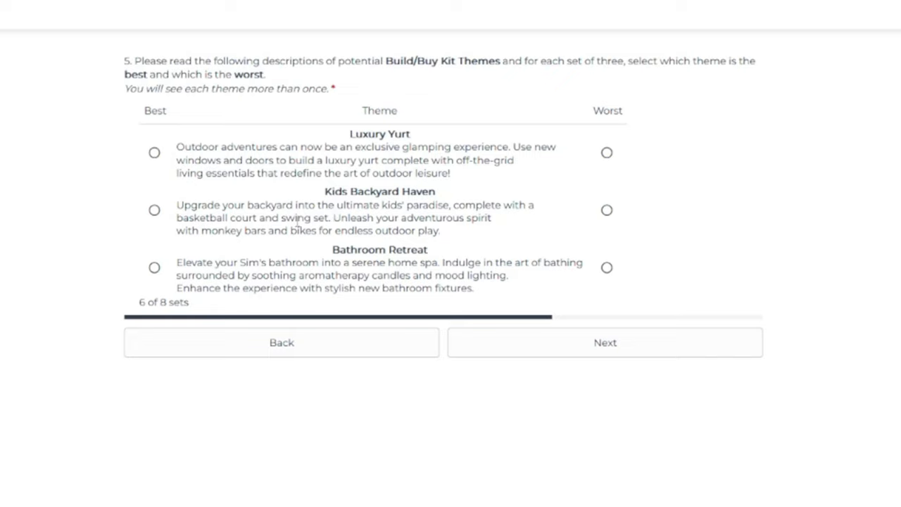
pyautogui.moveTo(273, 243)
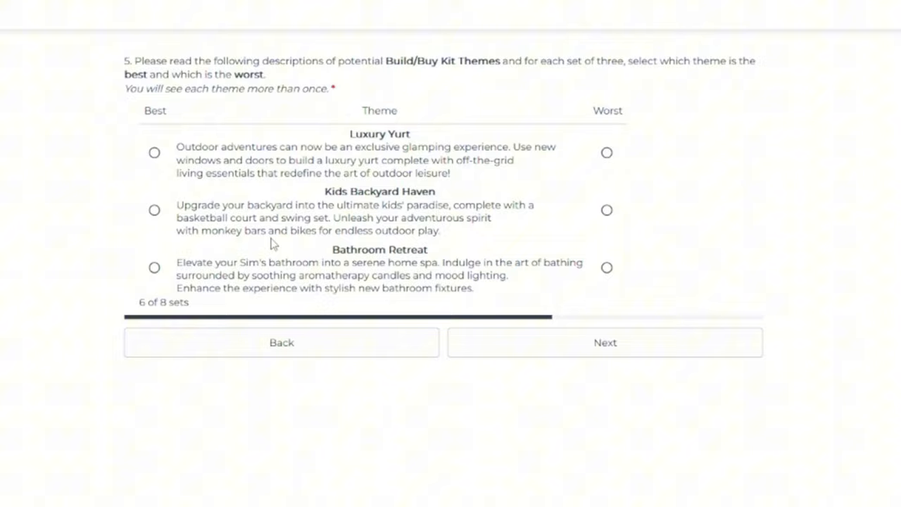
pyautogui.moveTo(656, 328)
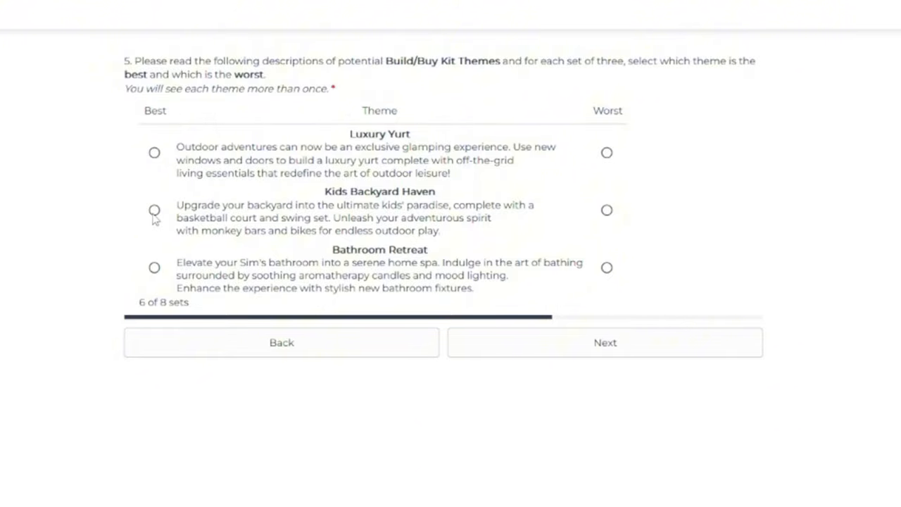
# Step: In set 6, mark Kids Backyard Haven best and Luxury Yurt worst, then advance to set 7
pyautogui.click(154, 211)
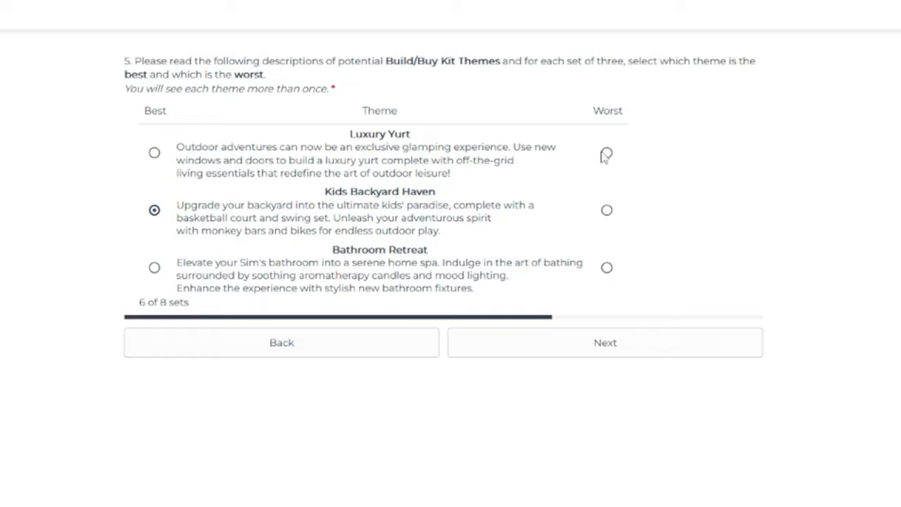
pyautogui.click(607, 152)
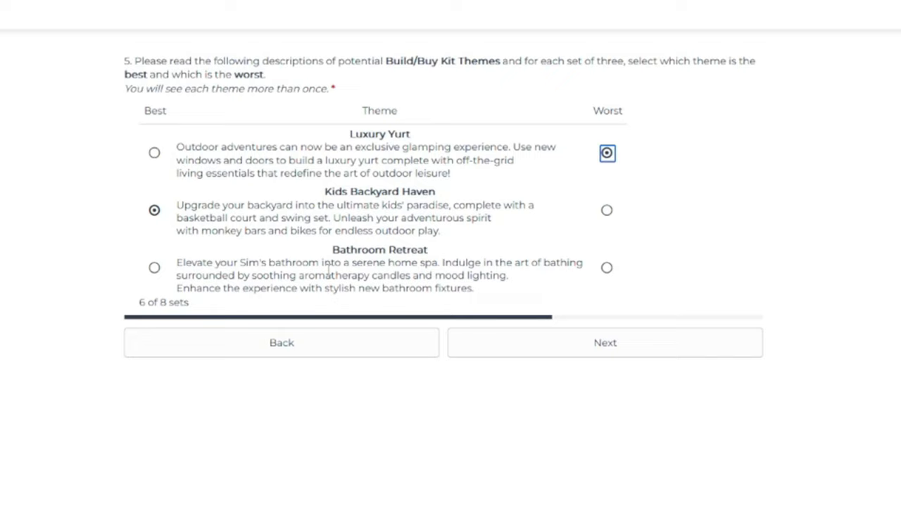
pyautogui.moveTo(303, 280)
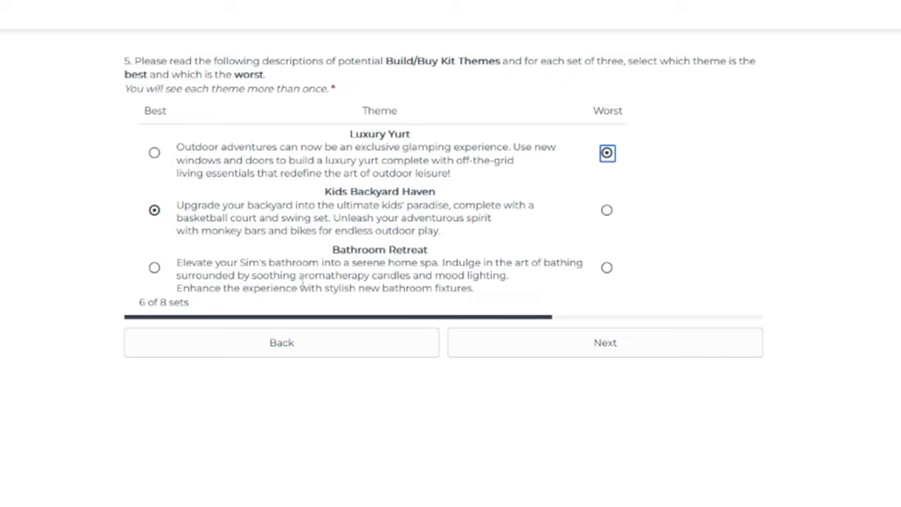
pyautogui.click(604, 342)
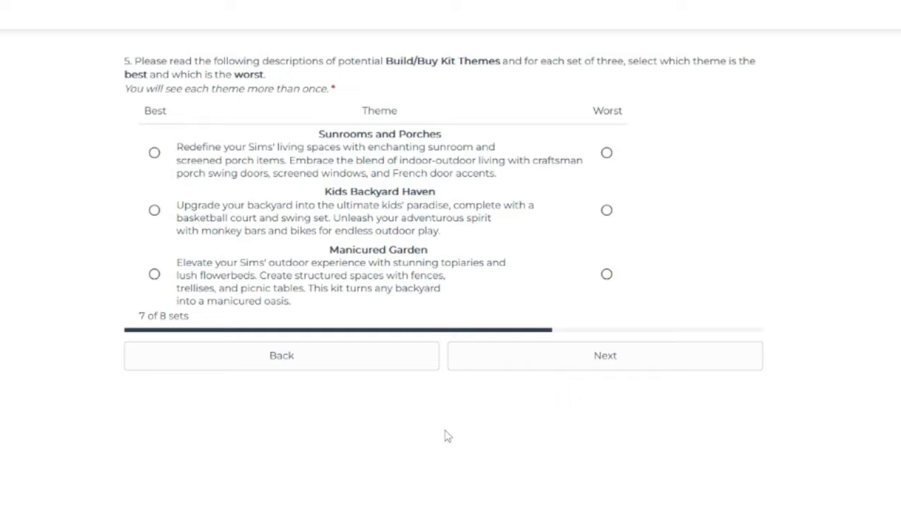
# Step: In set 7, mark Sunrooms and Porches best and Manicured Garden worst
pyautogui.click(154, 152)
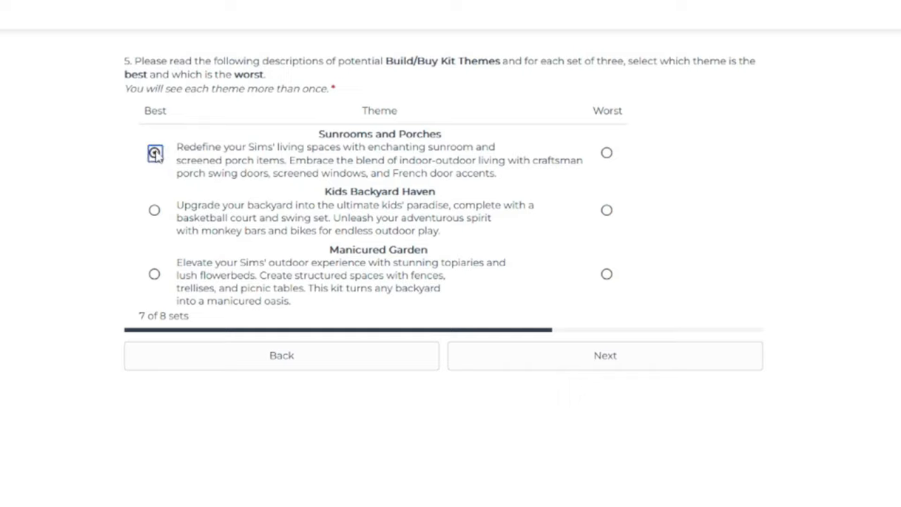
pyautogui.click(607, 275)
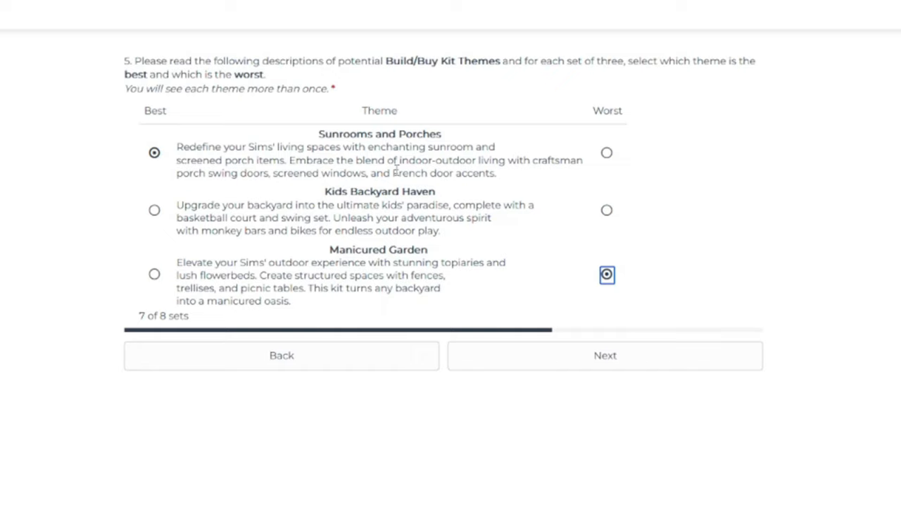
pyautogui.moveTo(399, 188)
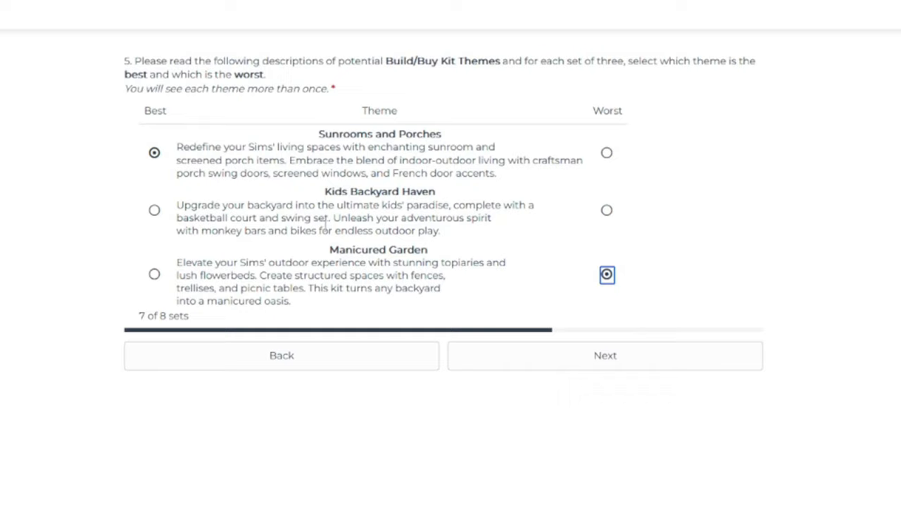
pyautogui.moveTo(334, 254)
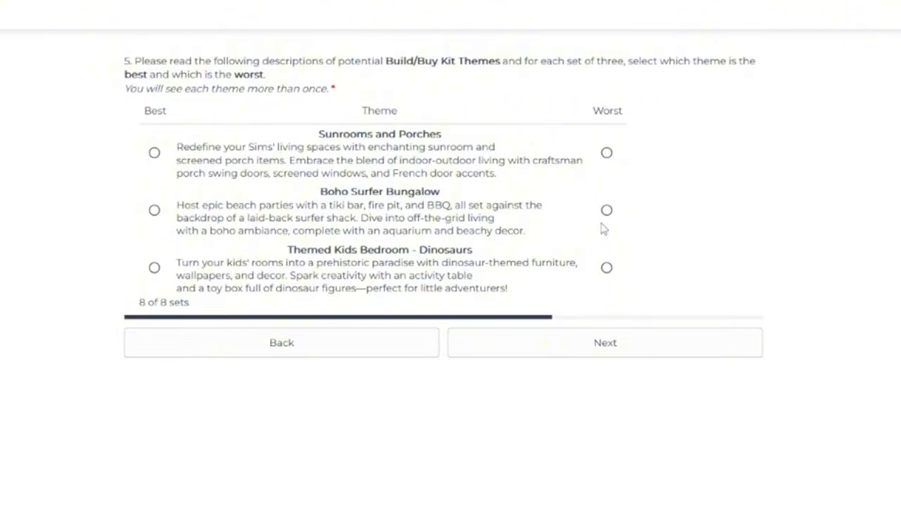
# Step: In set 8, mark Sunrooms and Porches best and Boho Surfer Bungalow worst, reaching the brand questions
pyautogui.click(606, 209)
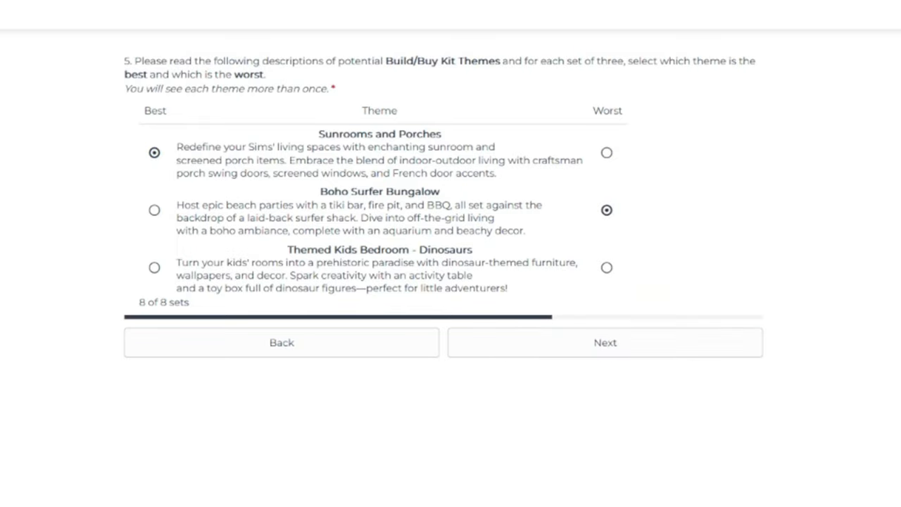
pyautogui.click(604, 342)
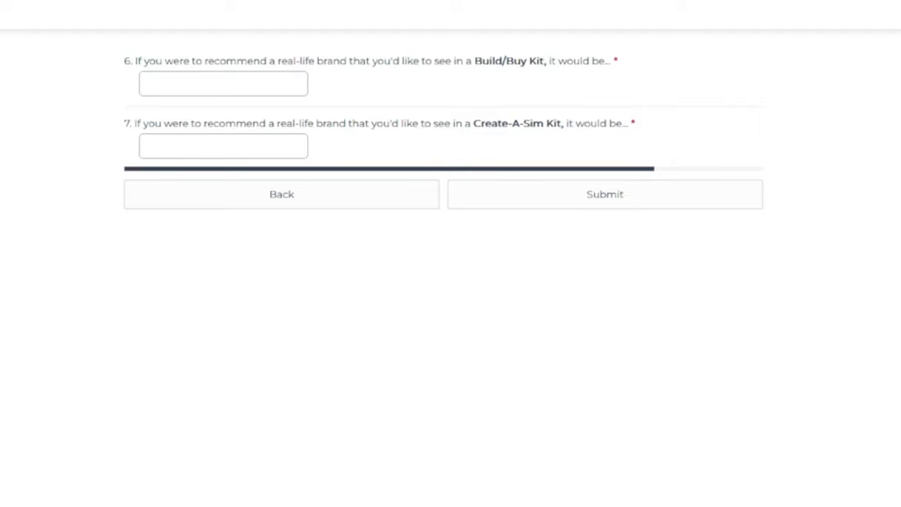
pyautogui.moveTo(671, 408)
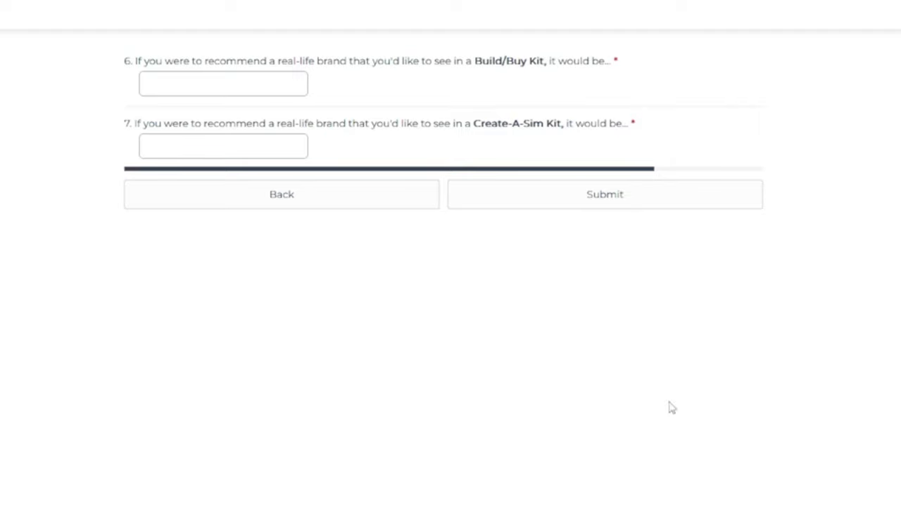
# Step: Enter Ikea for the Build/Buy Kit brand and Old Navy for Create-A-Sim, then submit
pyautogui.click(223, 83)
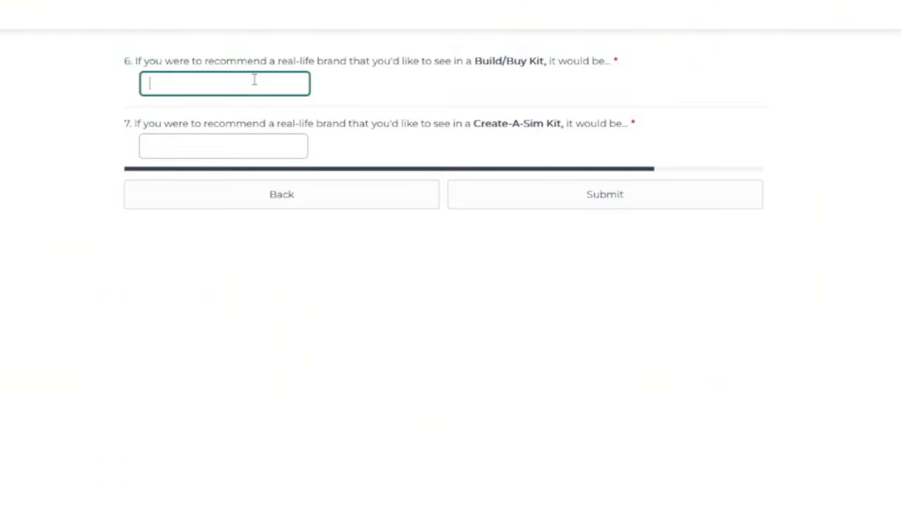
pyautogui.write('Ike')
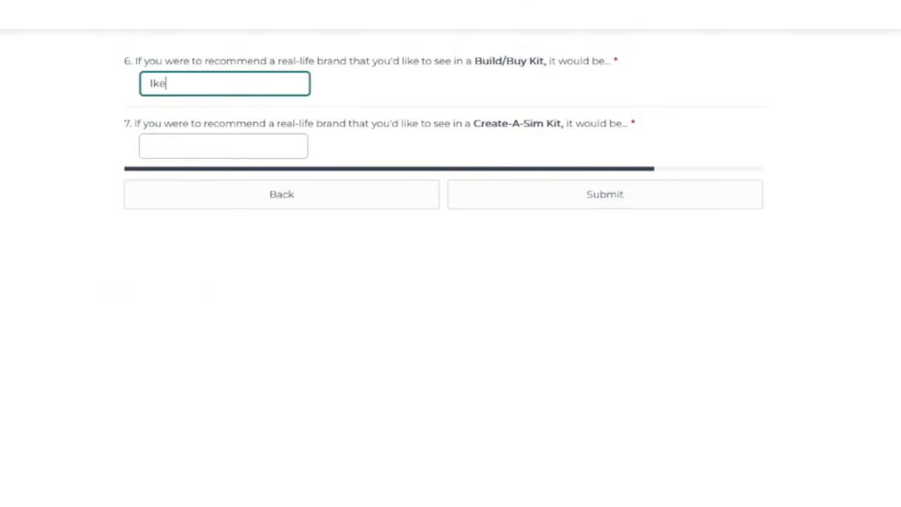
pyautogui.write('a')
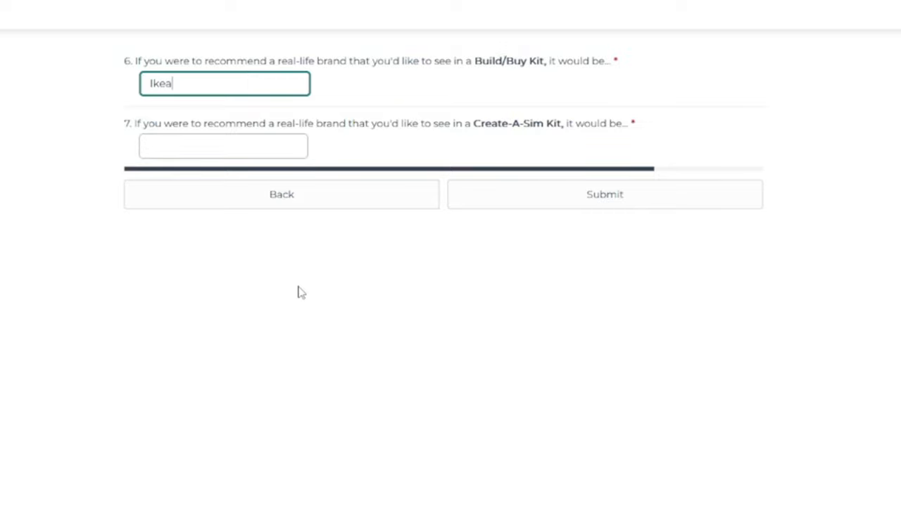
pyautogui.moveTo(287, 169)
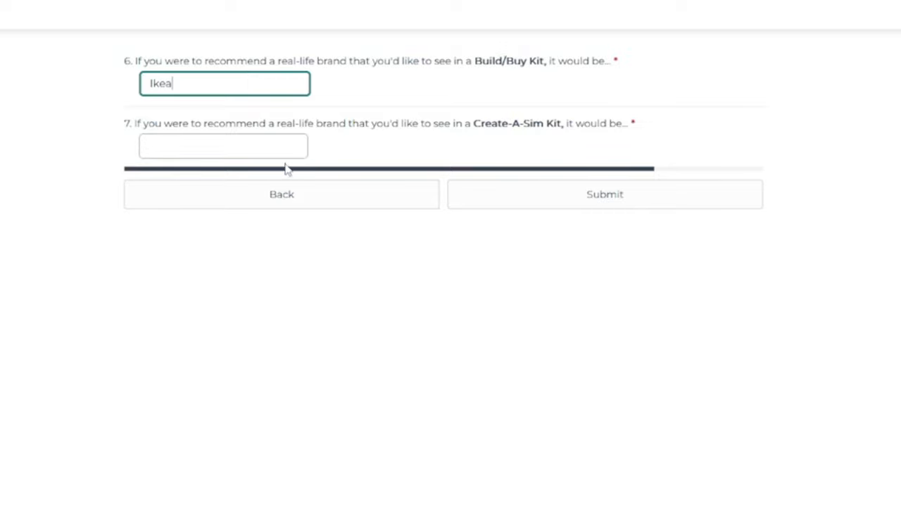
pyautogui.click(224, 146)
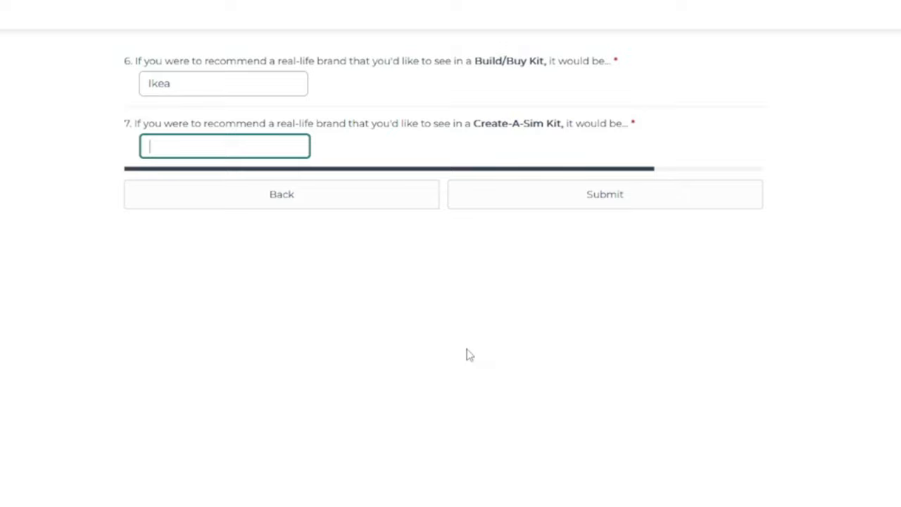
pyautogui.write('Old')
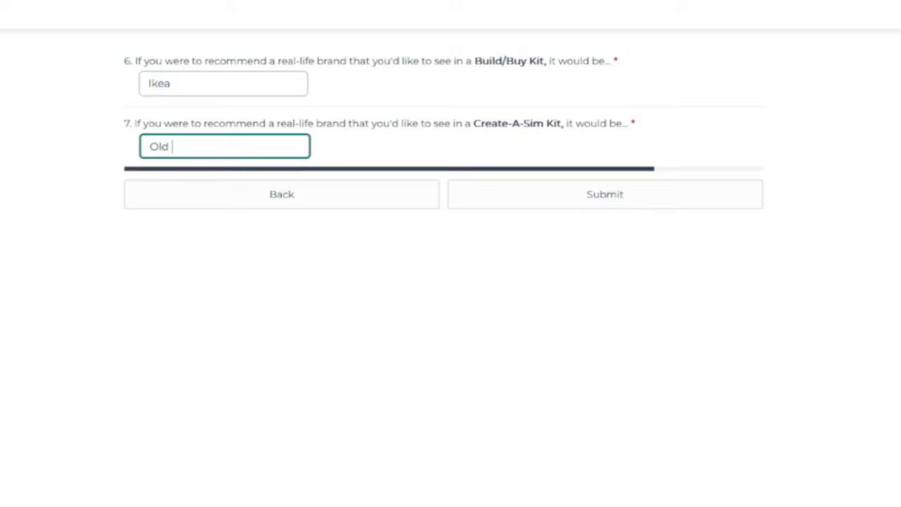
pyautogui.write('Navy')
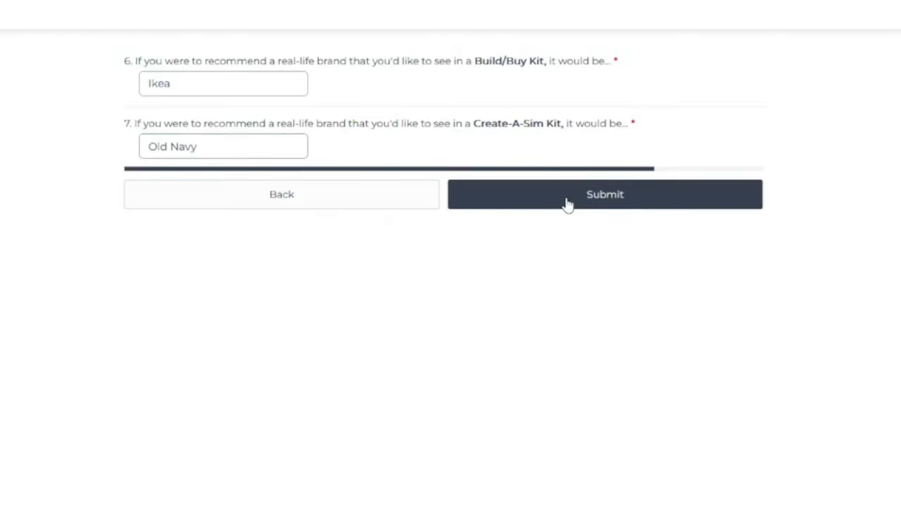
pyautogui.click(604, 195)
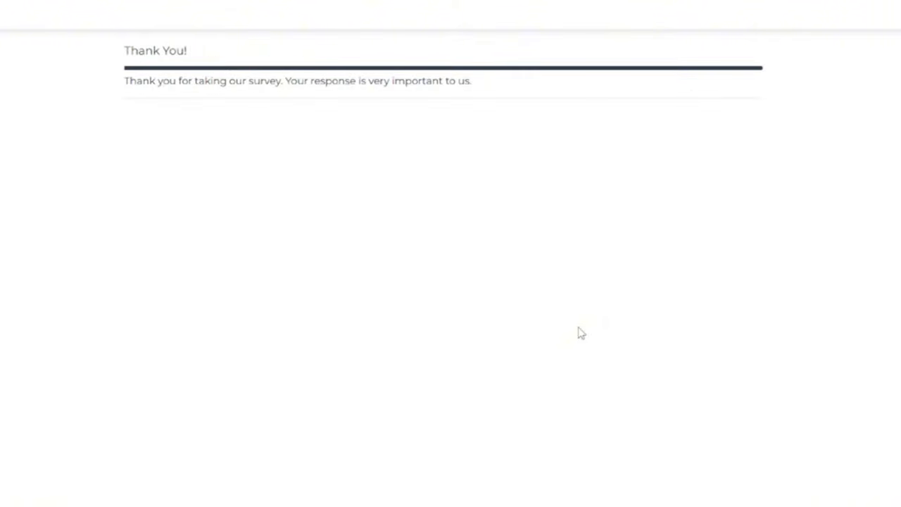